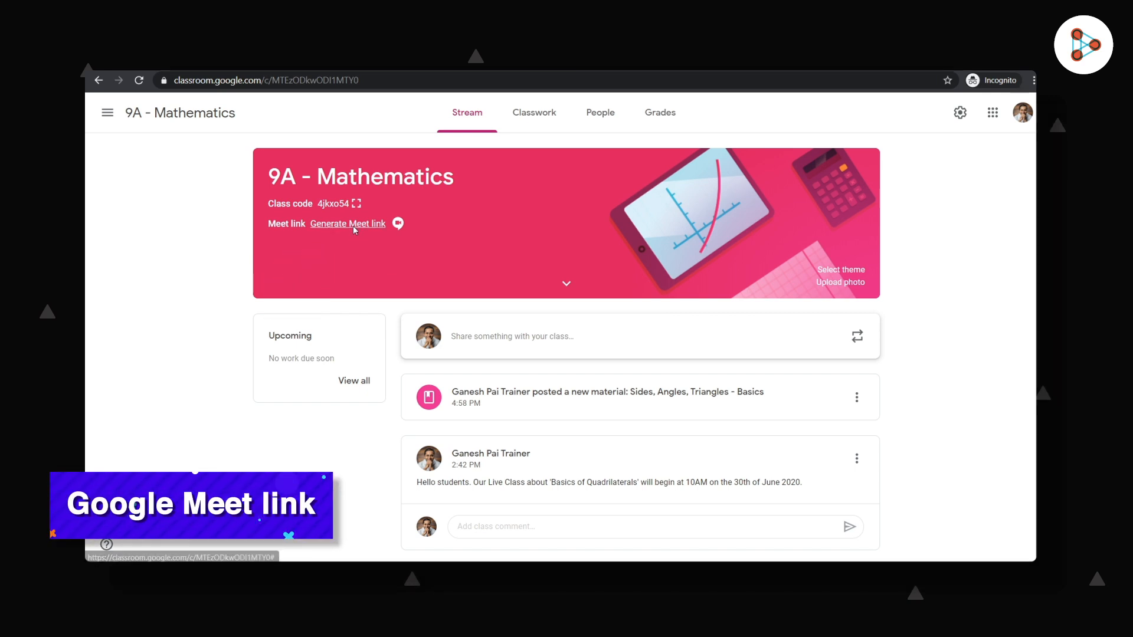
Generate the 9A - Mathematics Meet link and adjust its Visible to students setting.
click(348, 224)
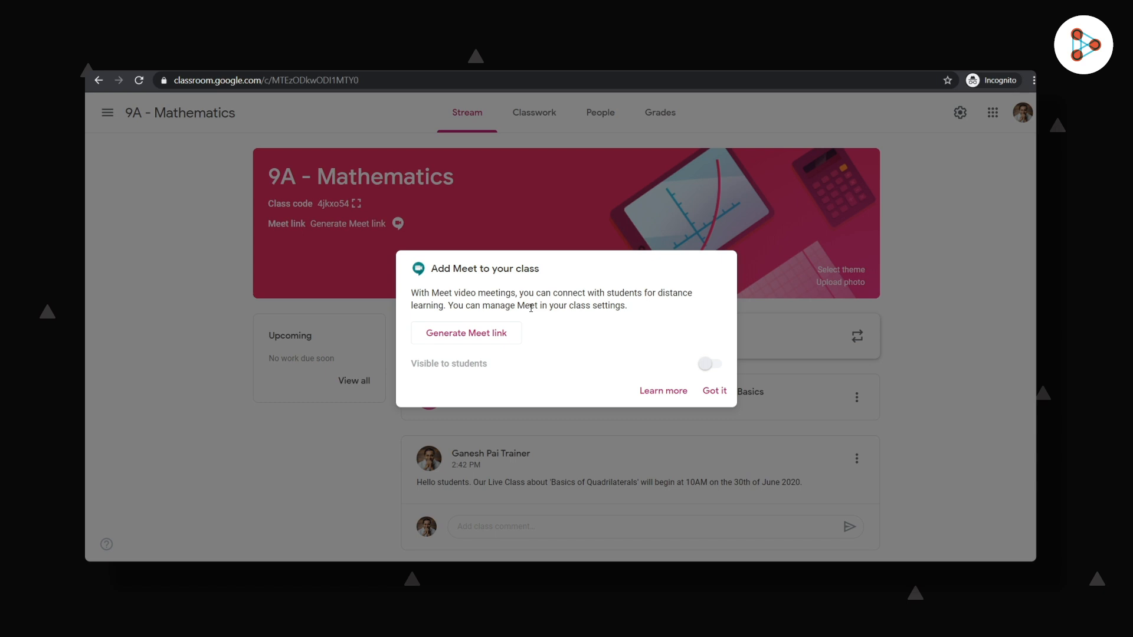
click(466, 332)
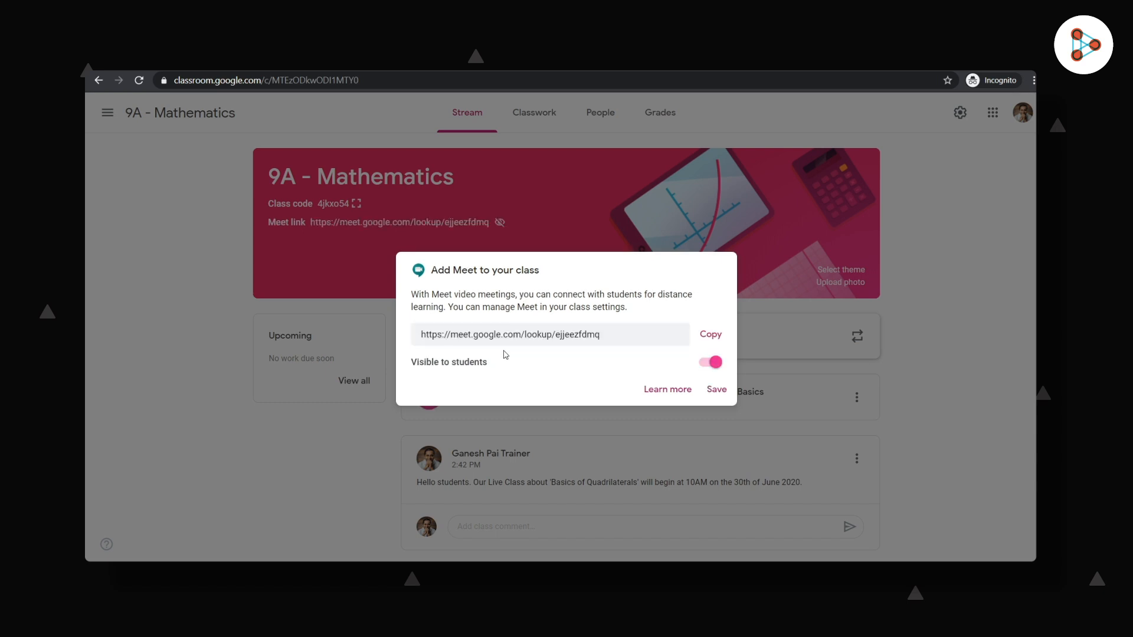
mouse_move(701, 373)
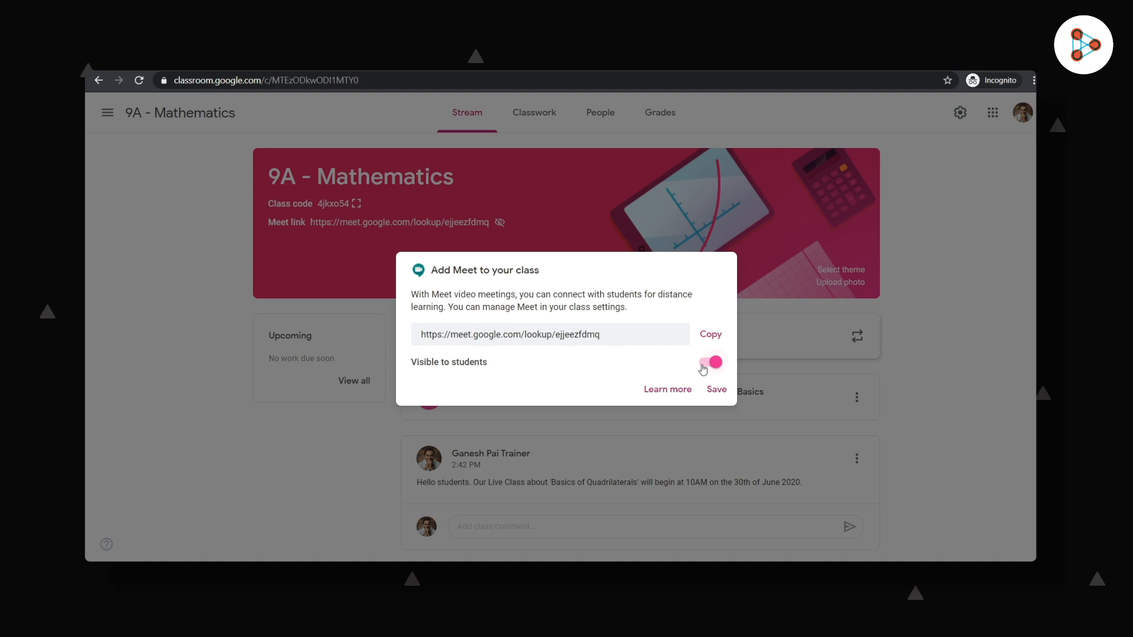
click(716, 389)
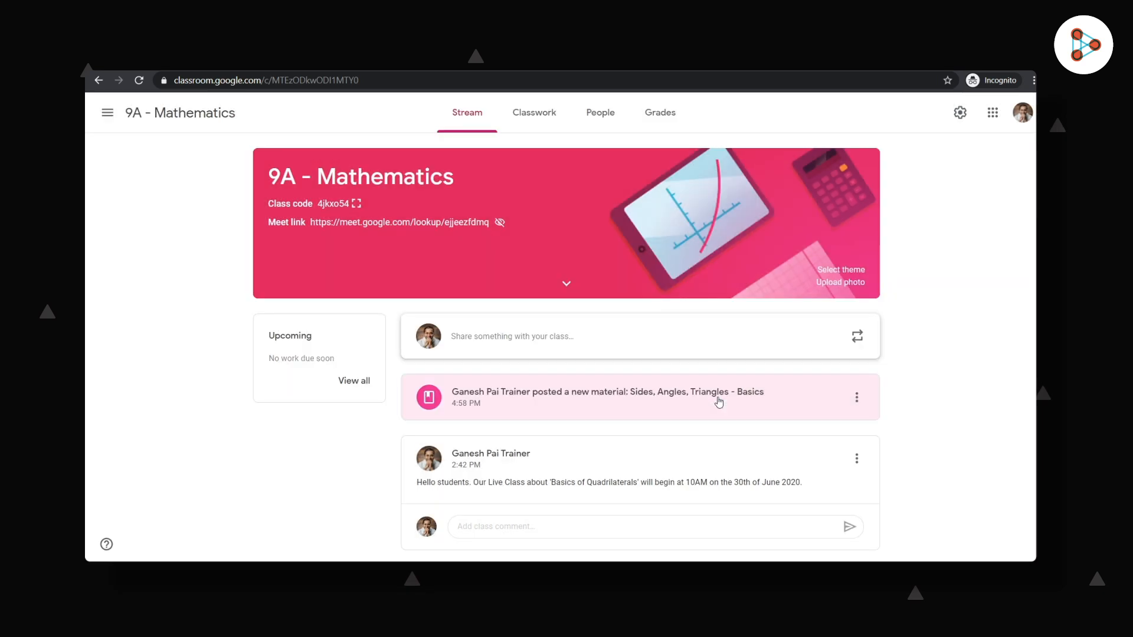
mouse_move(571, 248)
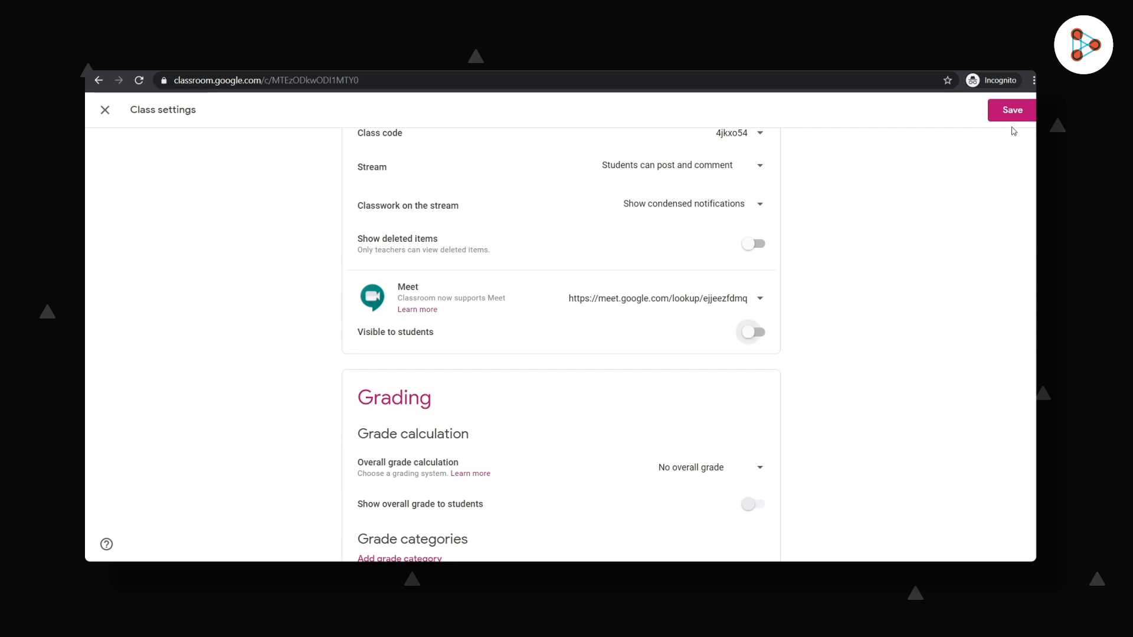
click(1011, 110)
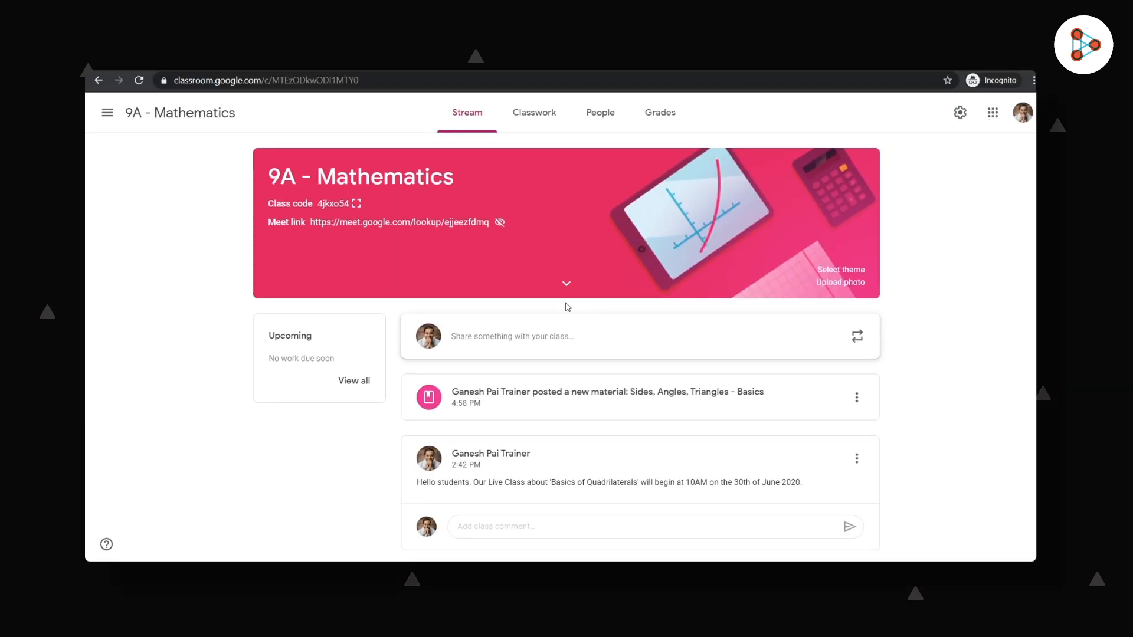
From Classwork, create a material 'Quadrilaterals(Concepts)' described 'This is your Postclass material.'.
click(534, 112)
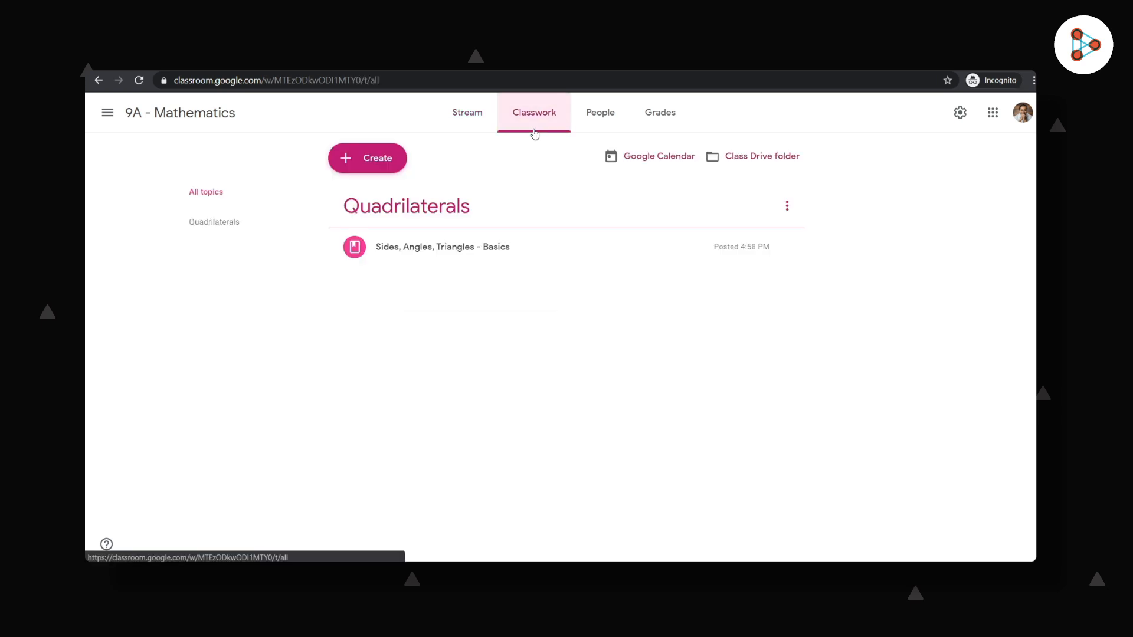
mouse_move(371, 187)
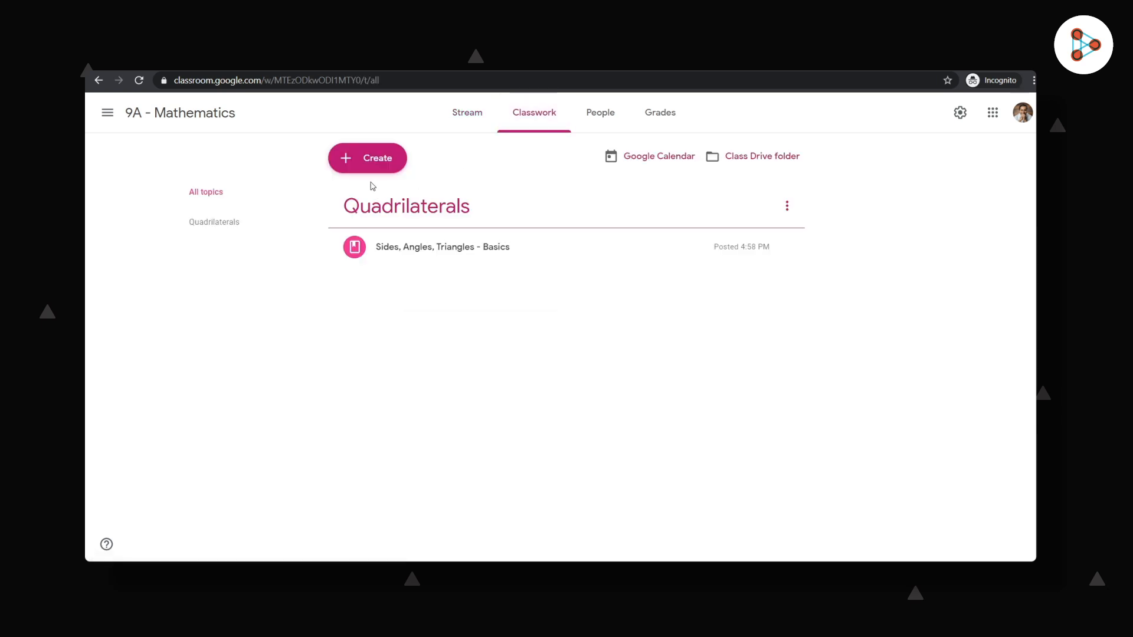
click(367, 158)
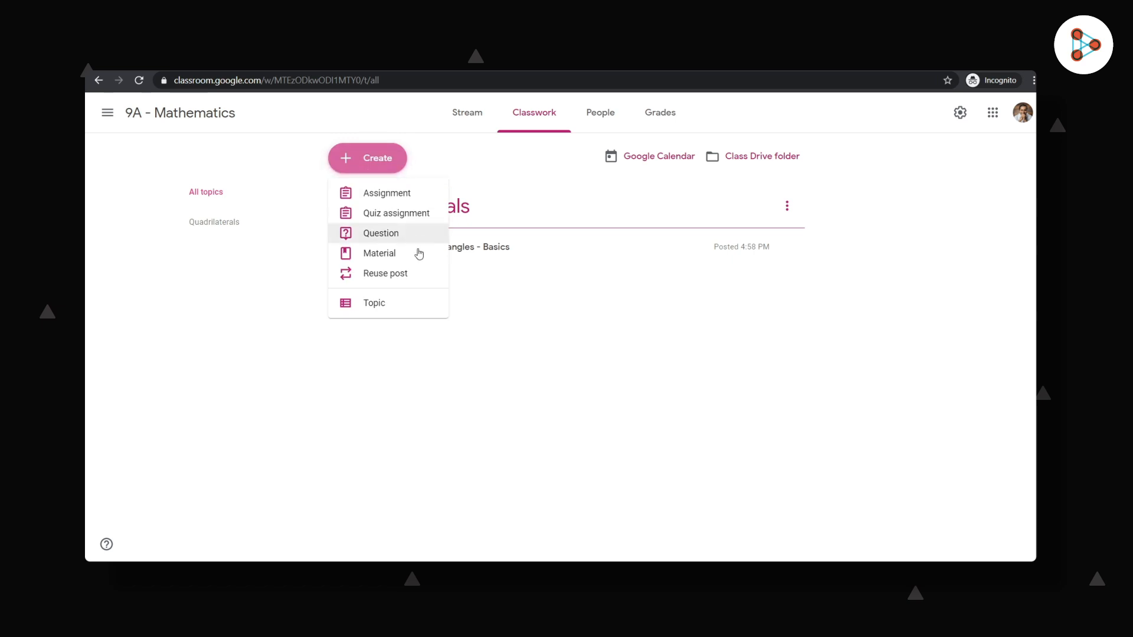
click(379, 253)
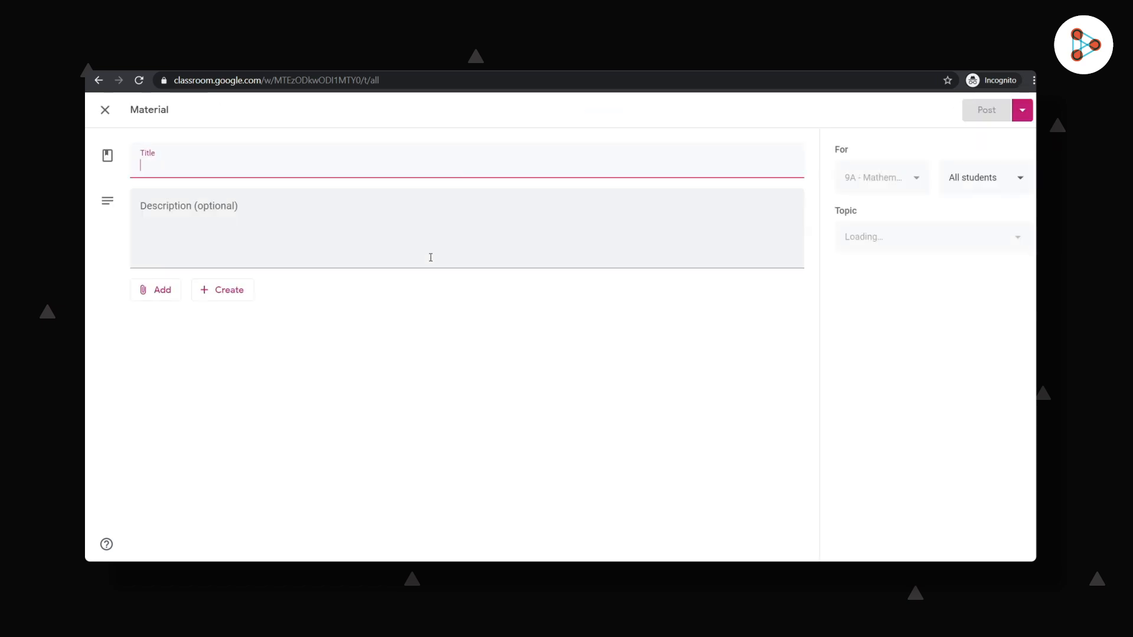
text(Quadrilaterals(Concepts)
click(467, 228)
text(This is your Postclass ma)
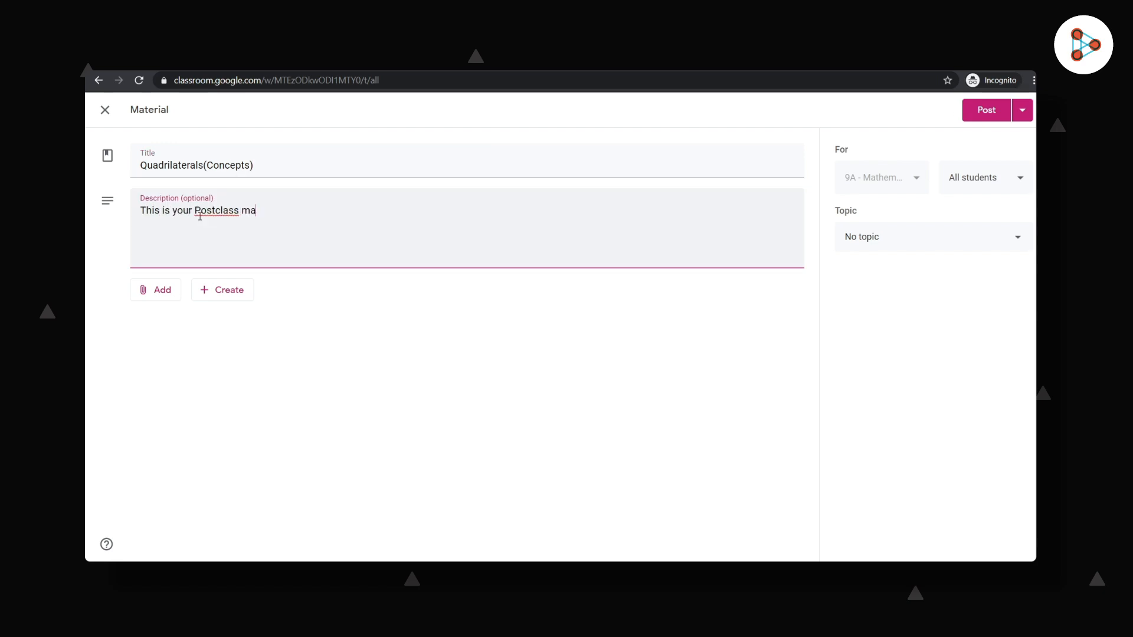
text(terial.)
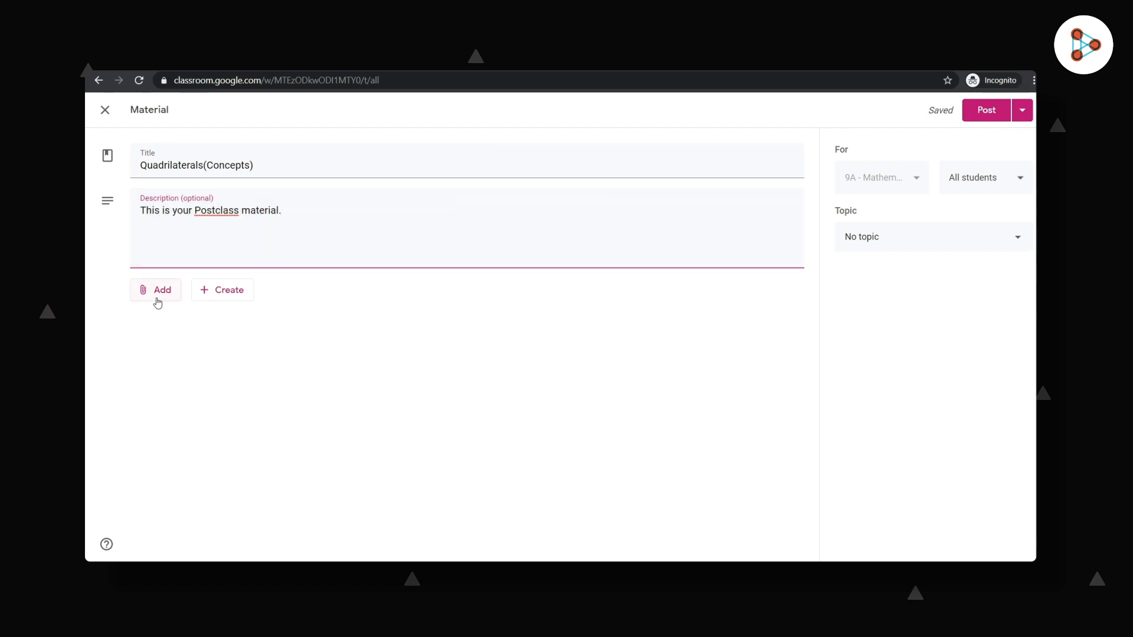
Attach Quad Postclass 1, 2 and 3 from Google Drive to the material.
click(155, 290)
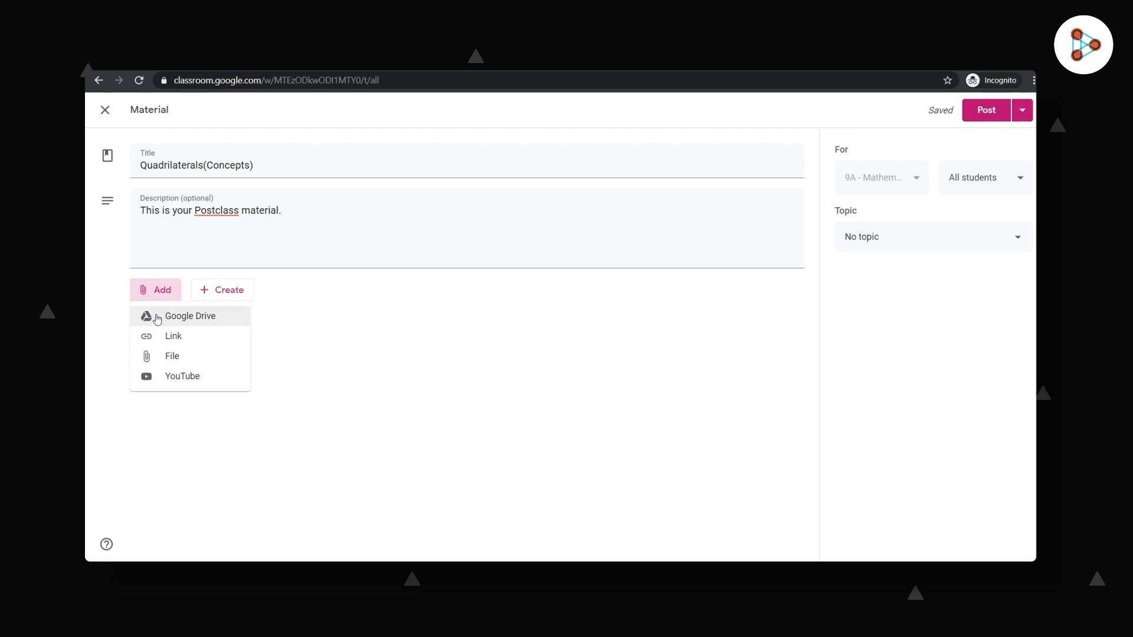
click(190, 316)
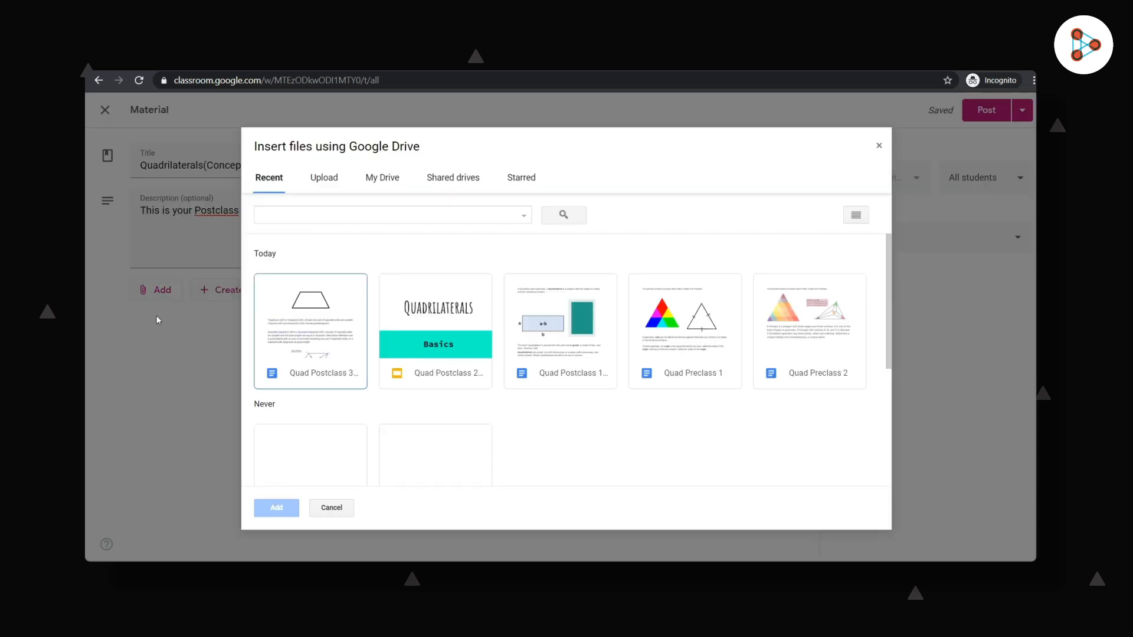
mouse_move(557, 328)
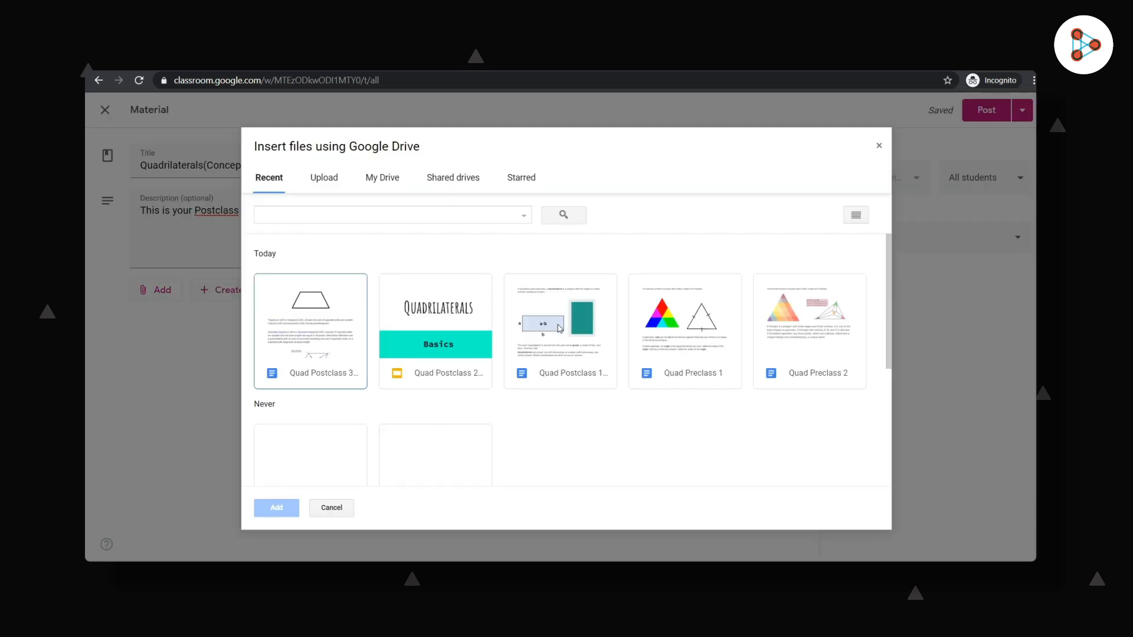
key(ctrl)
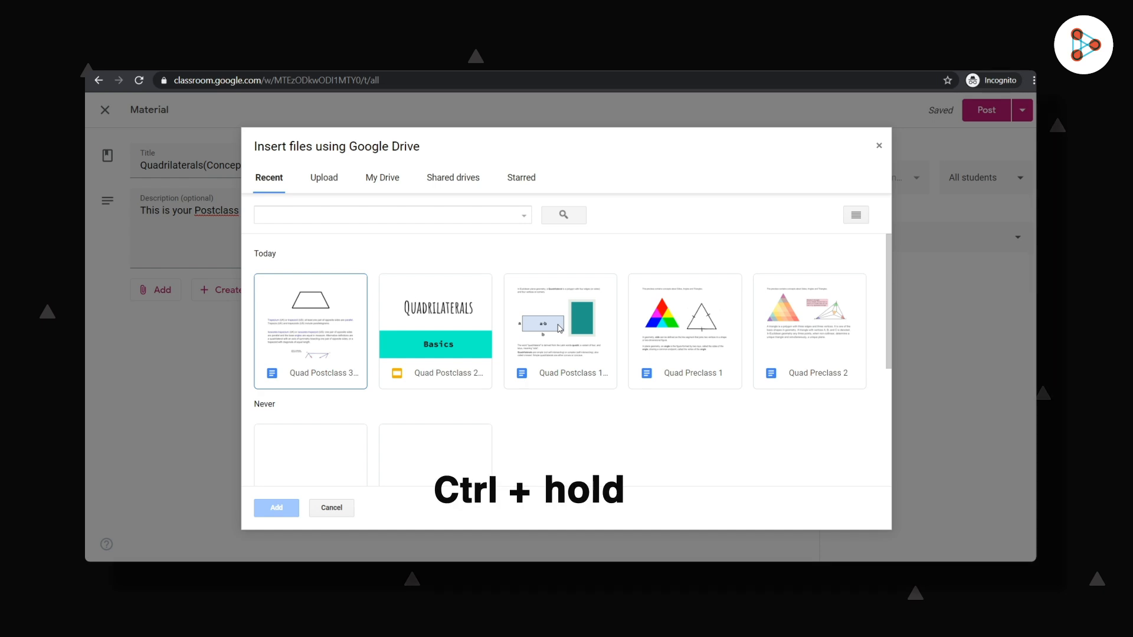
click(559, 331)
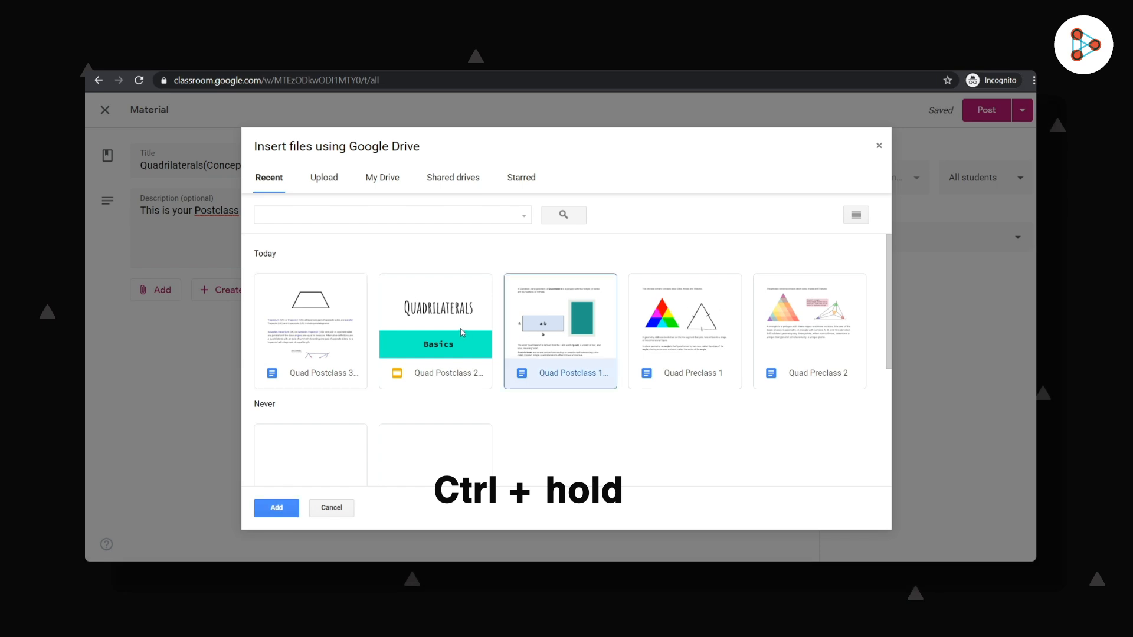
click(310, 313)
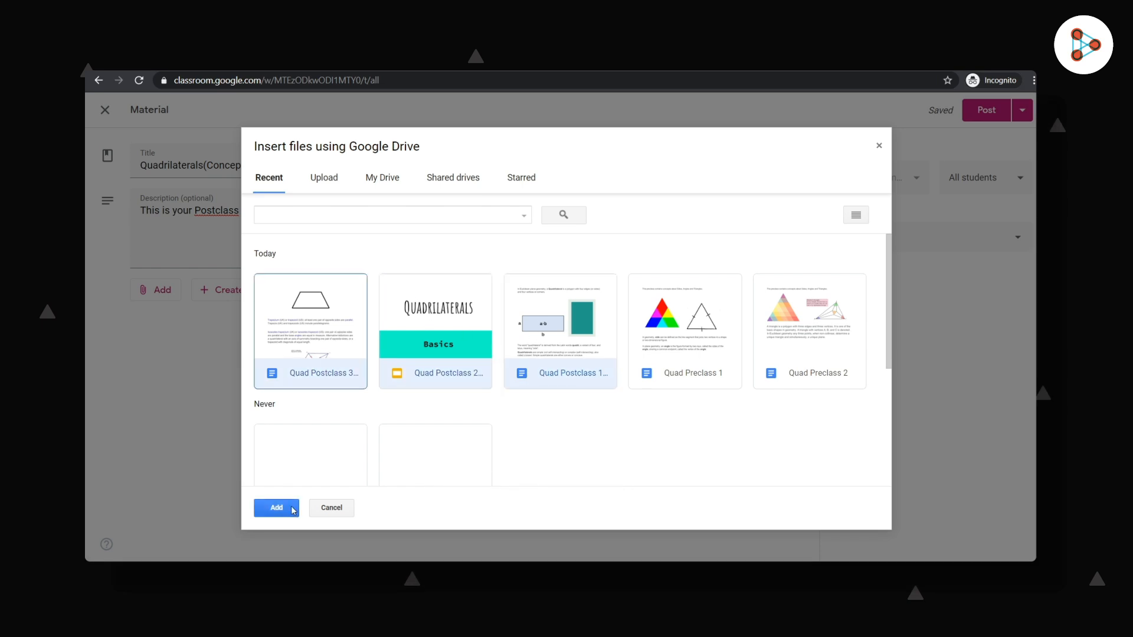
click(276, 508)
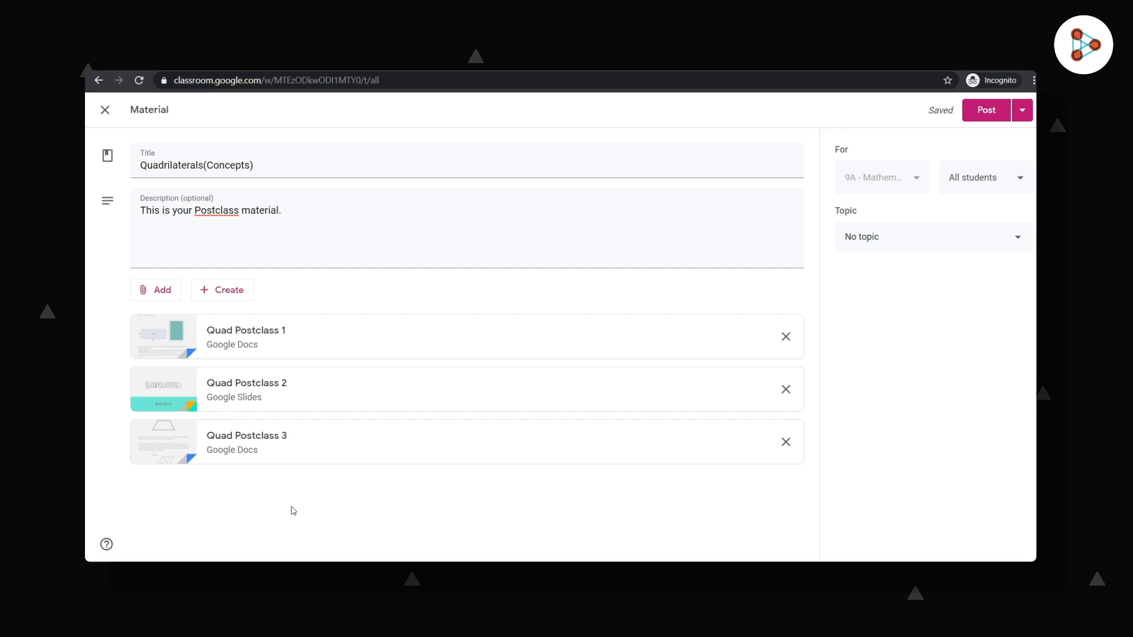
Assign the Quadrilaterals(Concepts) material to the Quadrilaterals topic.
click(155, 289)
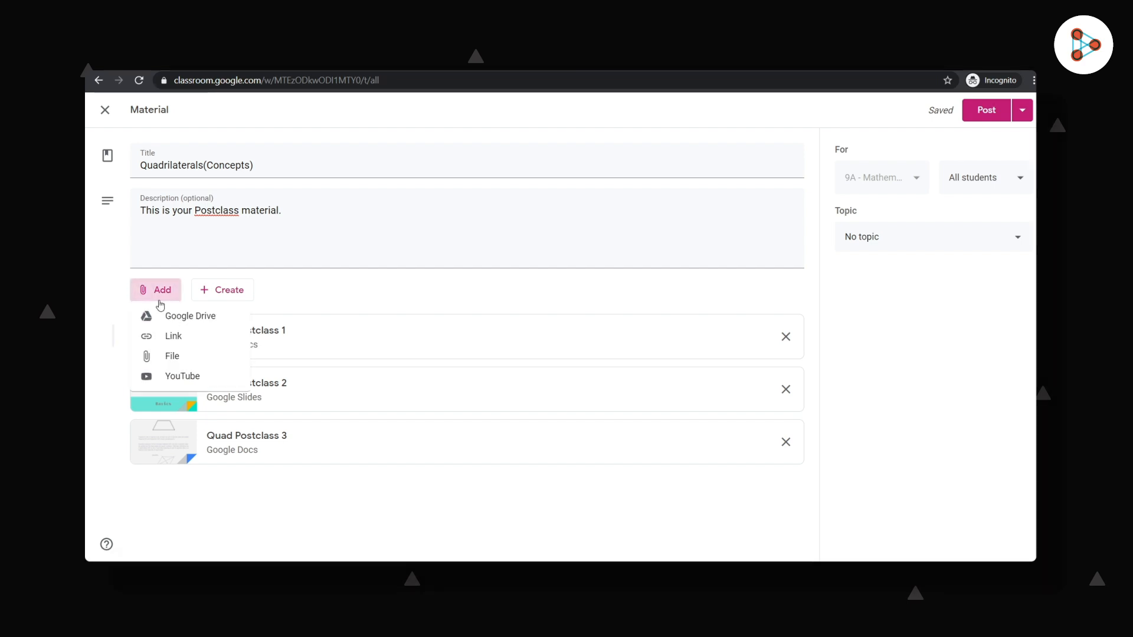
mouse_move(174, 335)
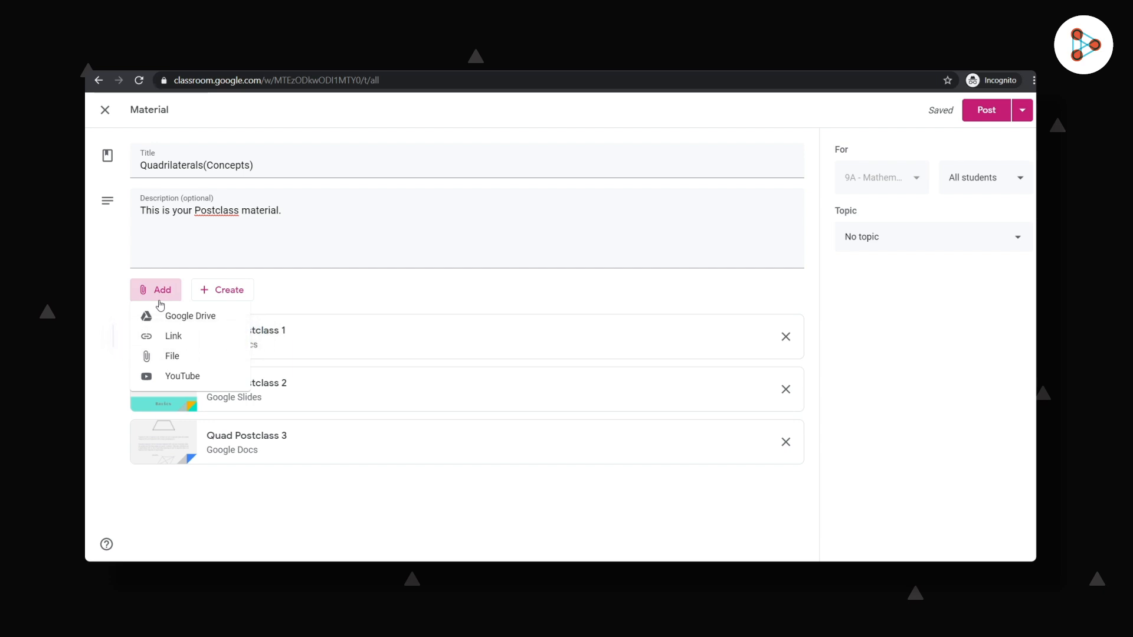
mouse_move(183, 386)
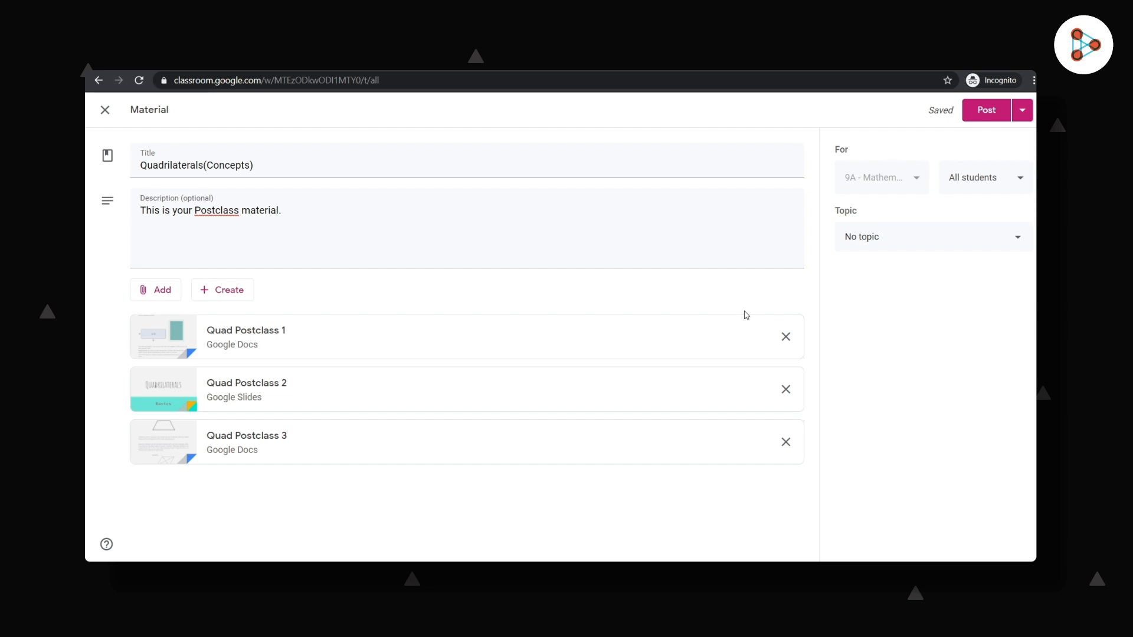
click(933, 237)
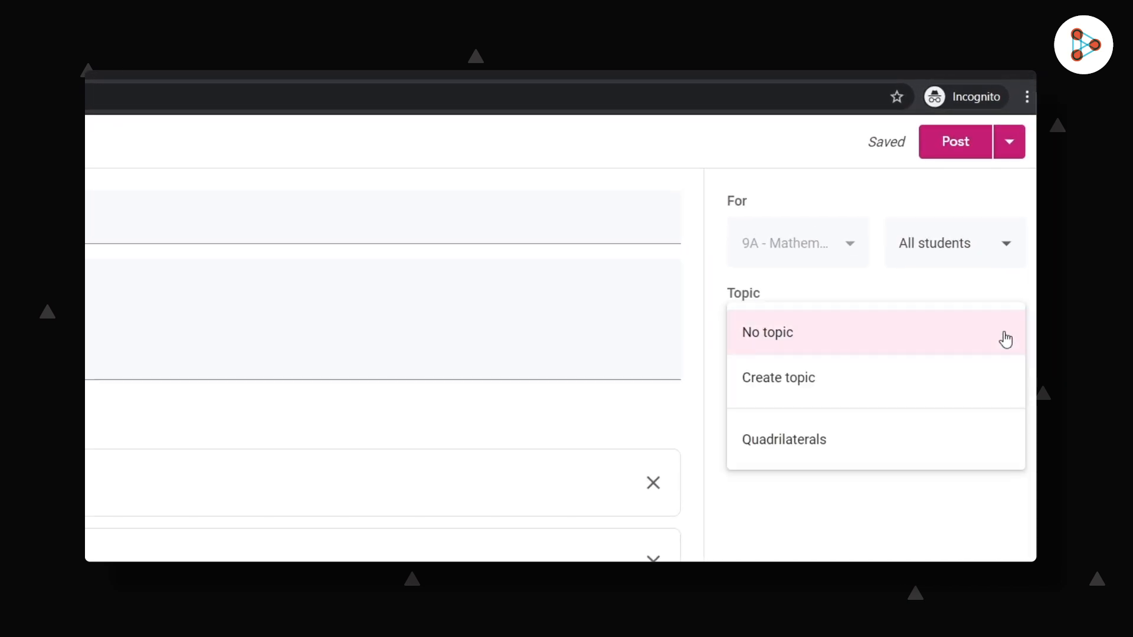
click(785, 439)
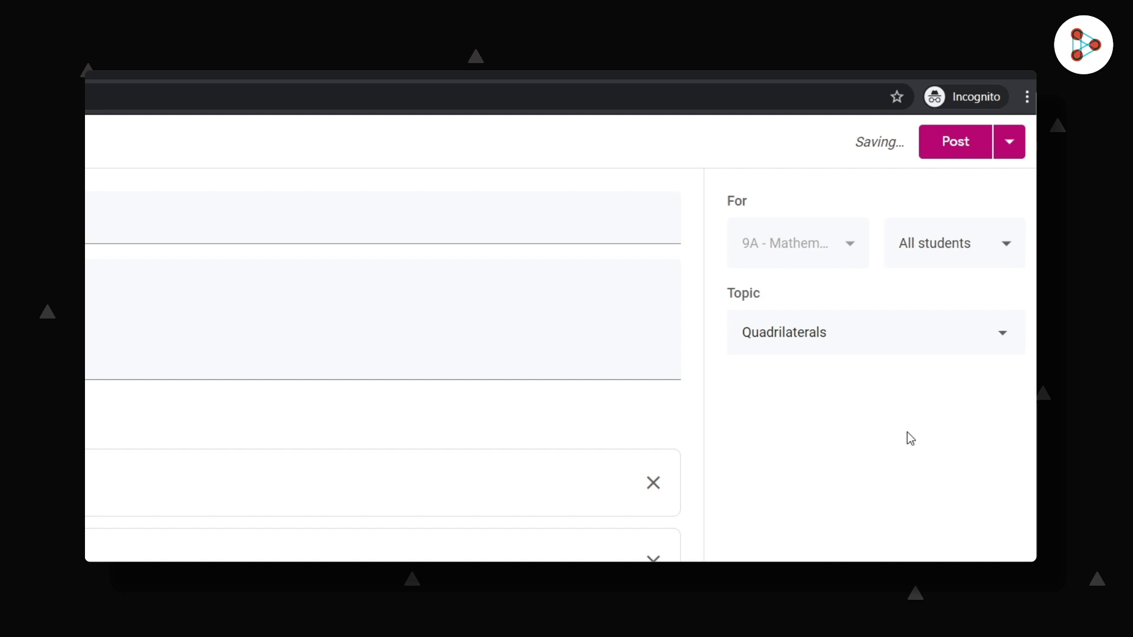
click(1009, 142)
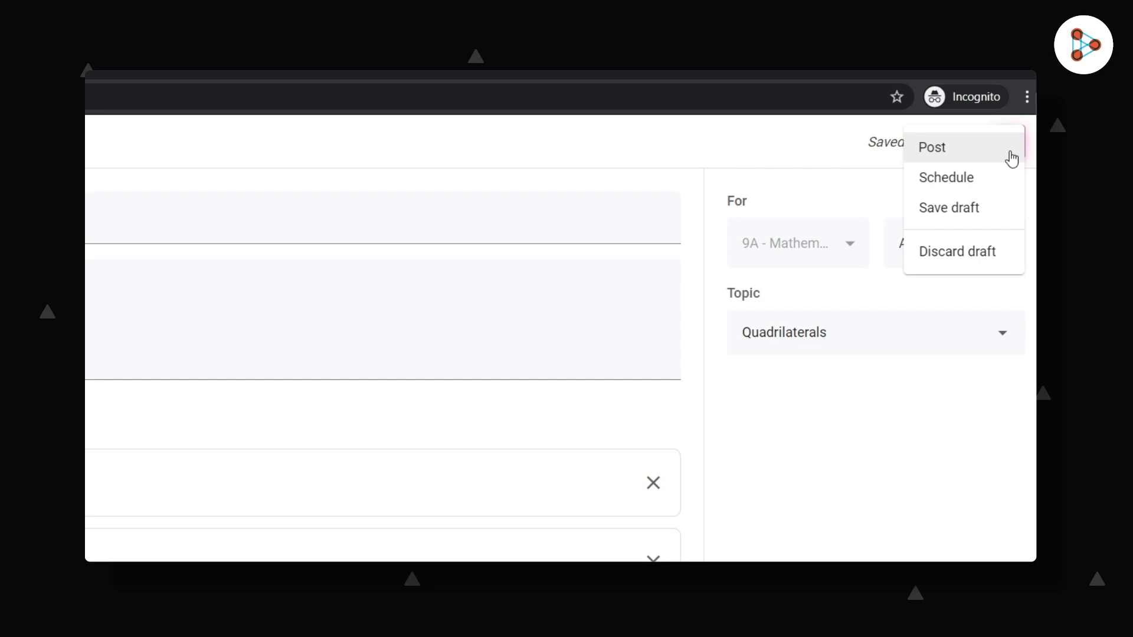
mouse_move(945, 177)
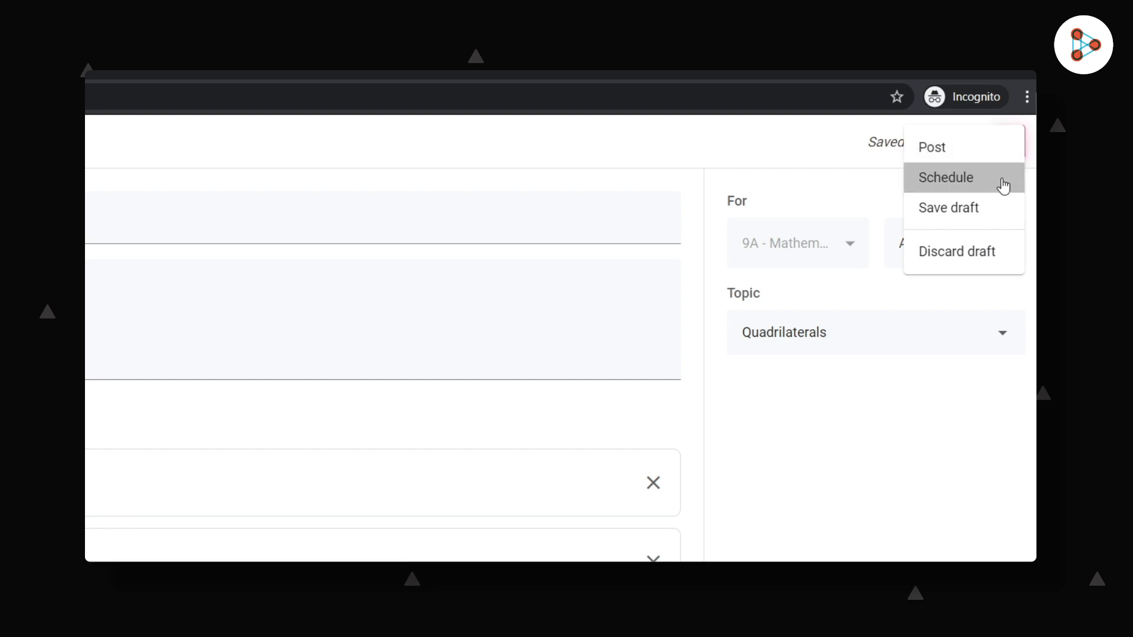
Schedule the material to post on Jul 1 at 11:00 AM.
click(944, 178)
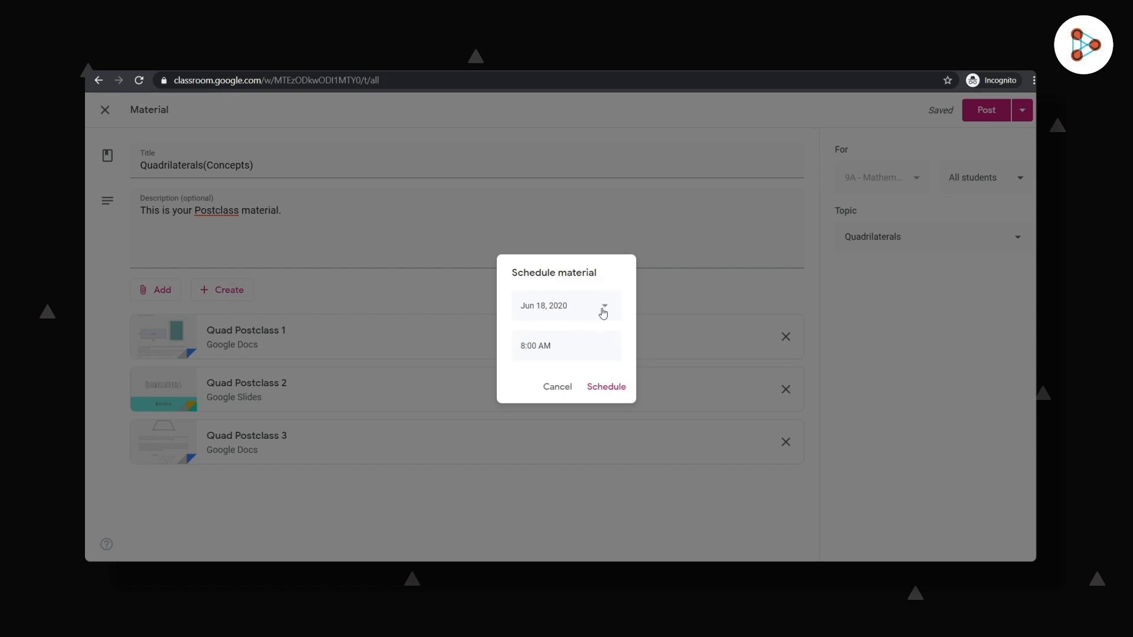
click(604, 305)
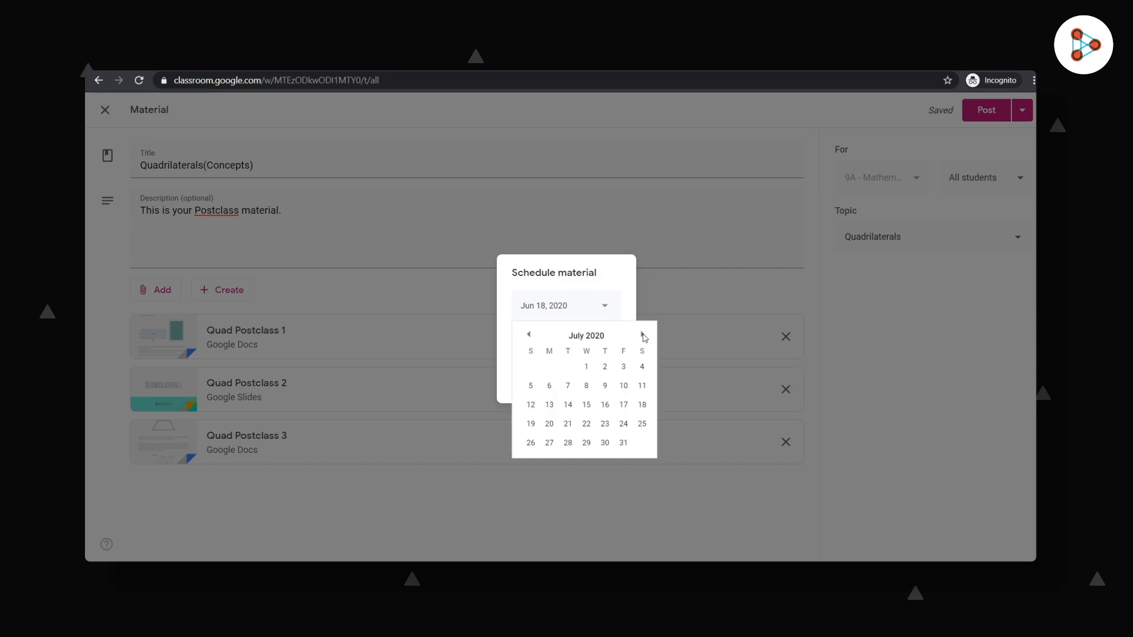
click(586, 366)
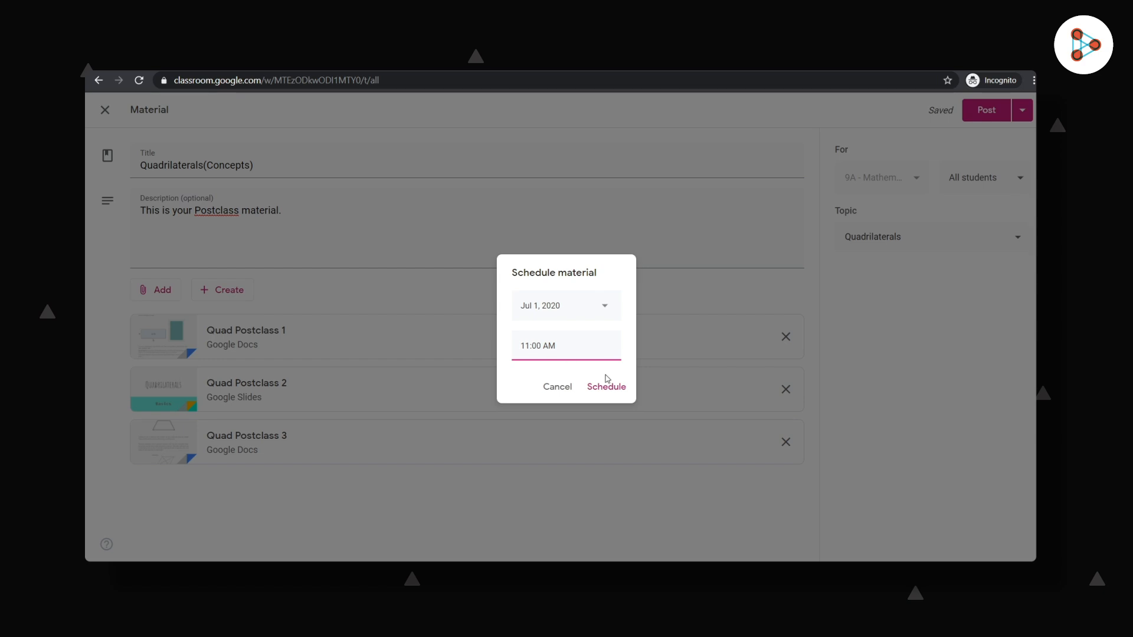
click(605, 387)
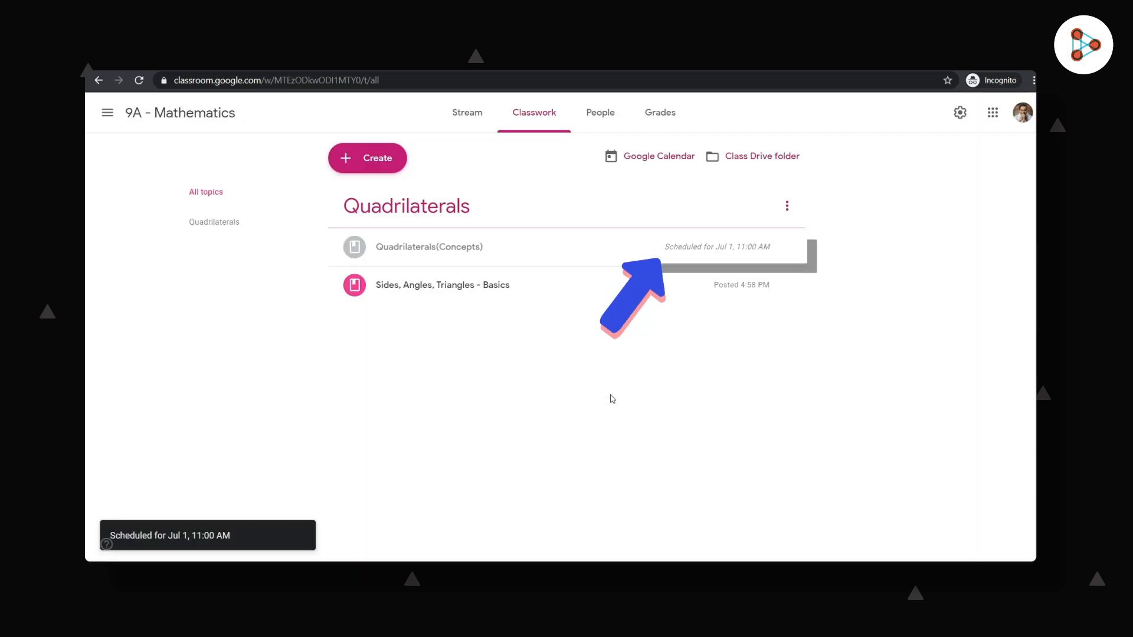
Return to the 9A - Mathematics class Stream.
click(462, 112)
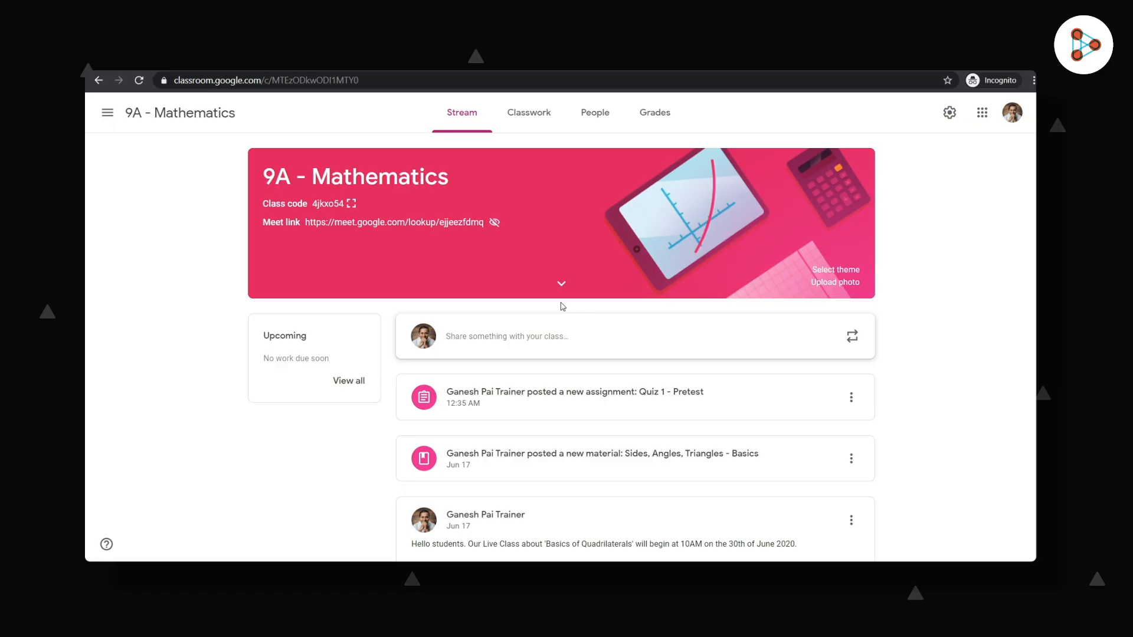
Look over the Classwork create options, then open the class Grades page.
click(528, 112)
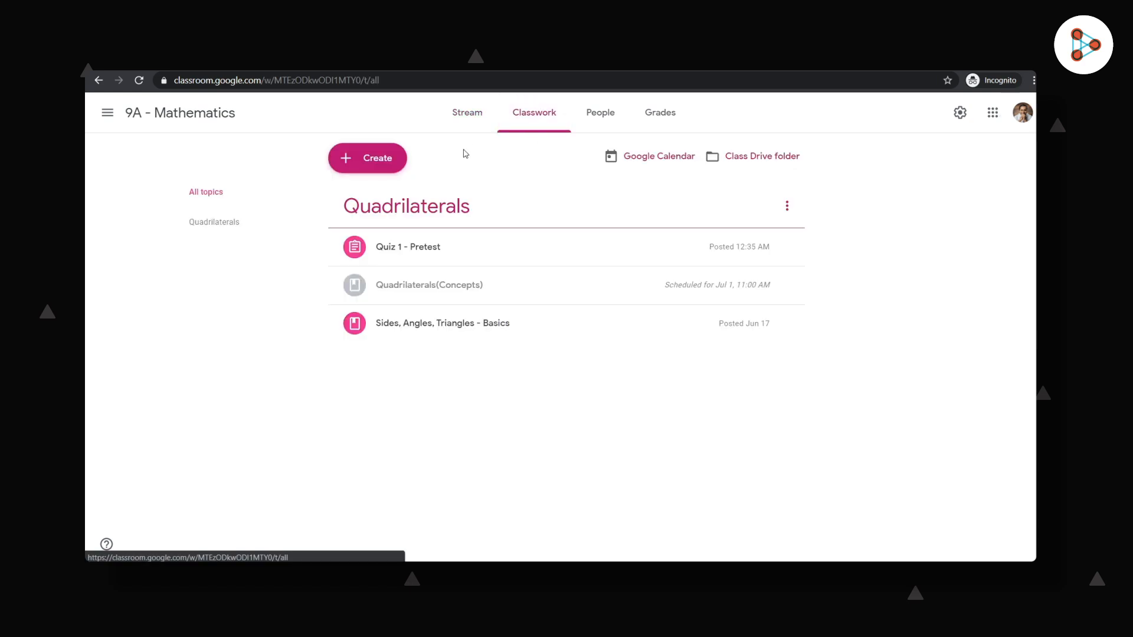
click(367, 158)
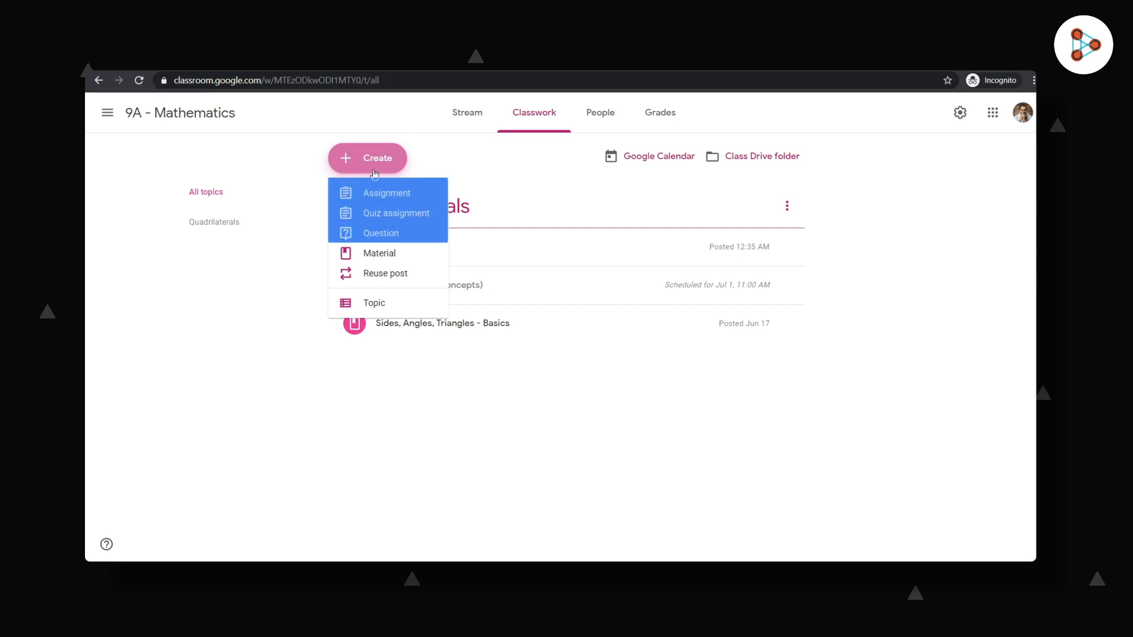
mouse_move(386, 193)
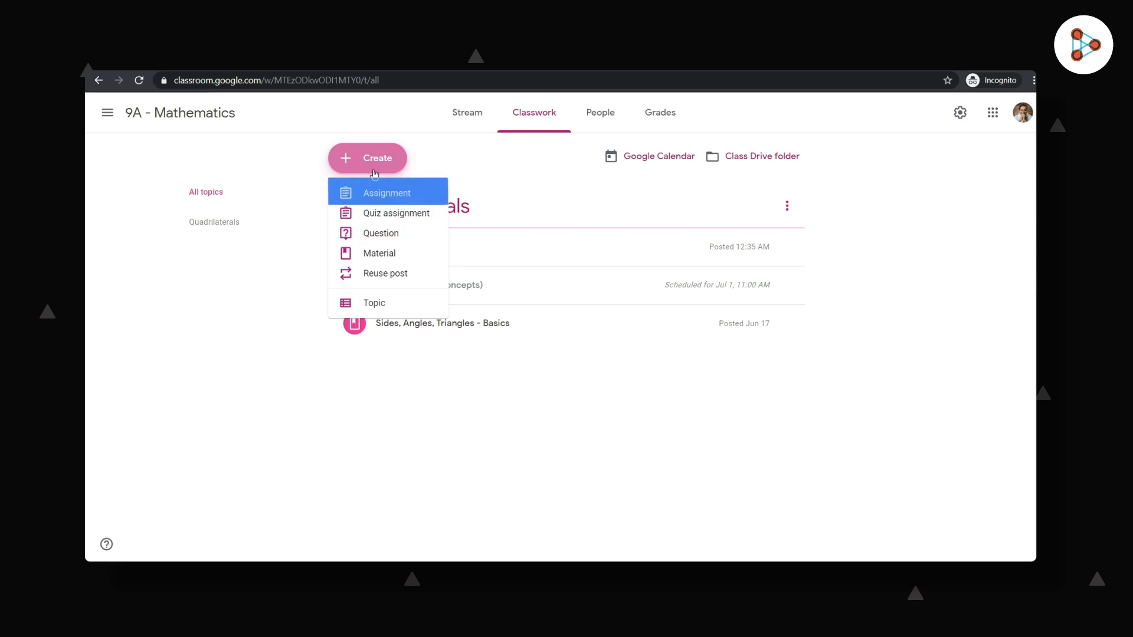
mouse_move(396, 213)
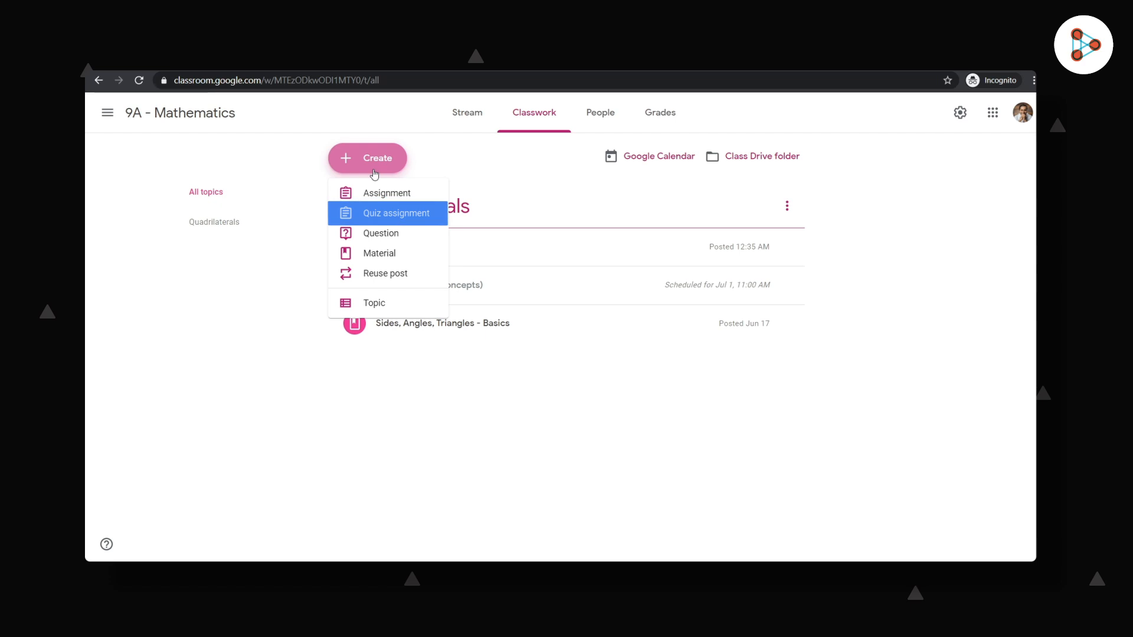
mouse_move(380, 232)
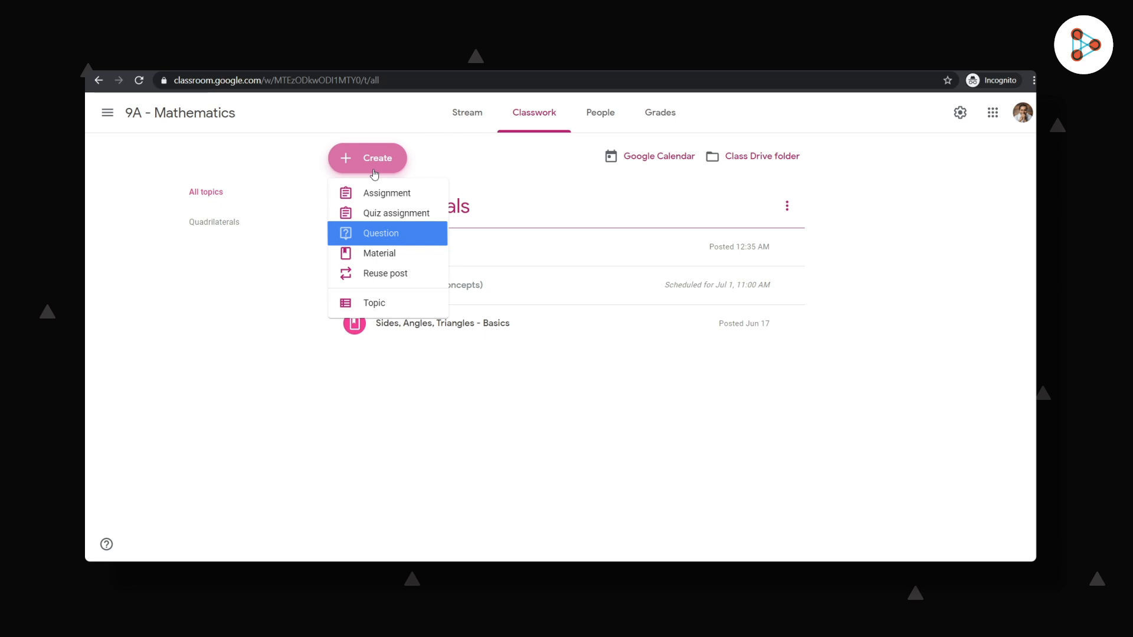
mouse_move(396, 212)
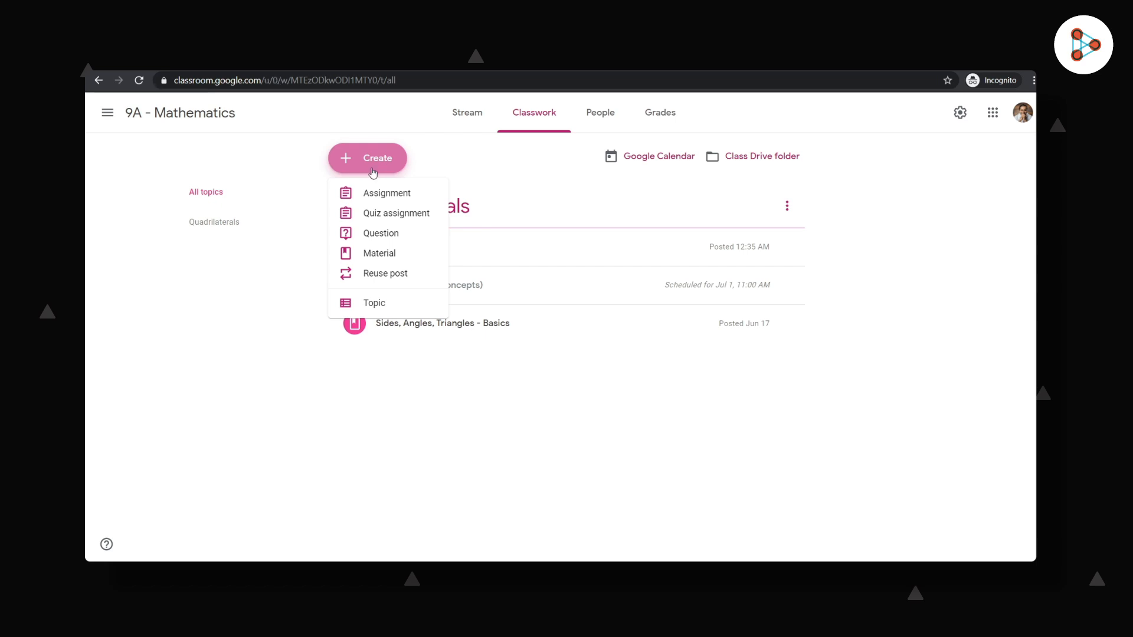
click(655, 113)
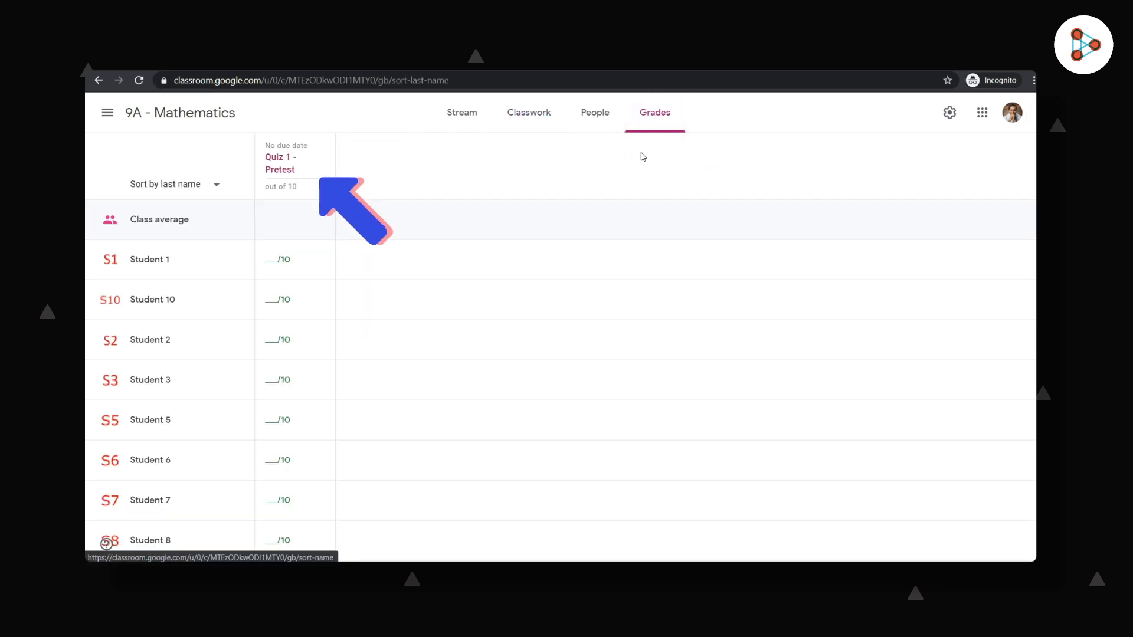
Open Quiz 1 - Pretest's student work page from the Grades tab.
click(280, 163)
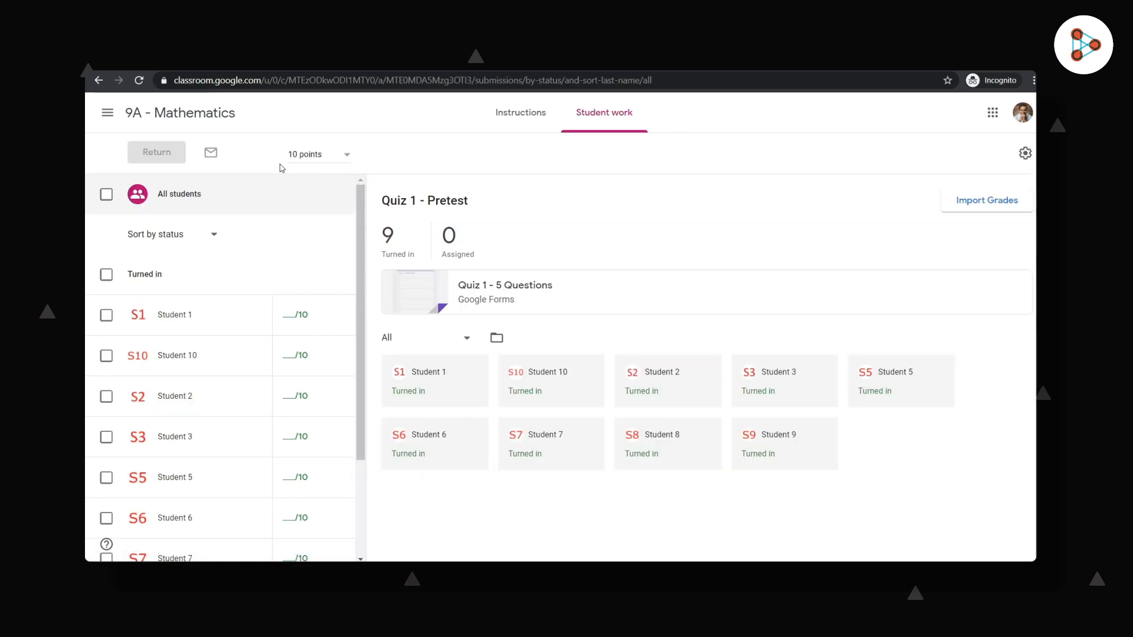
mouse_move(611, 180)
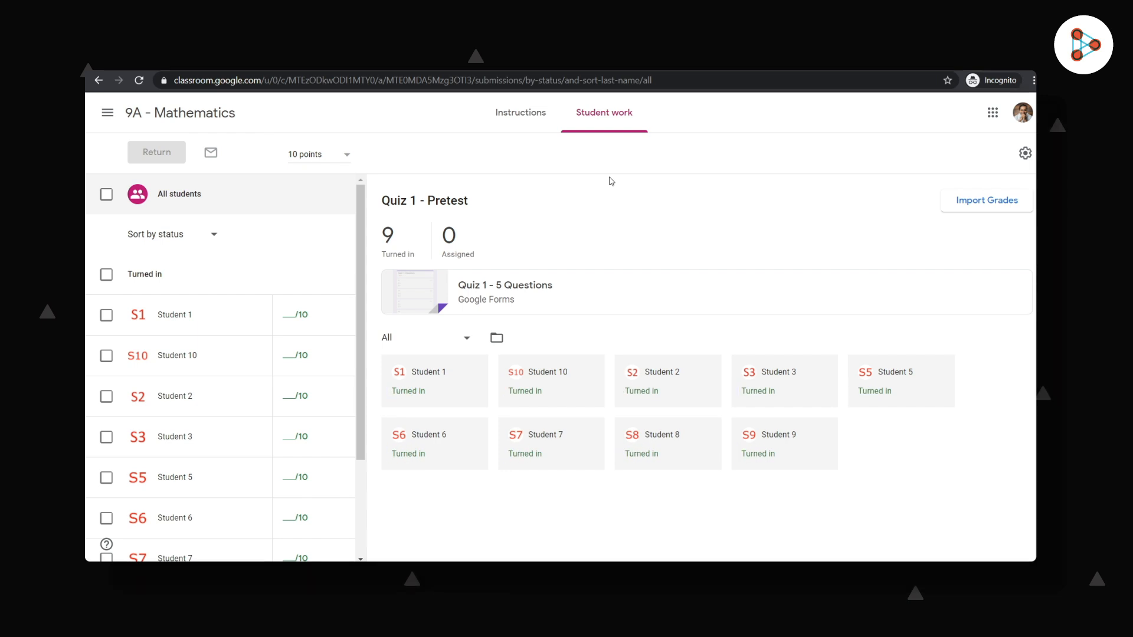
Import Quiz 1 - Pretest scores from the form, overwriting grades, and review the list.
click(986, 200)
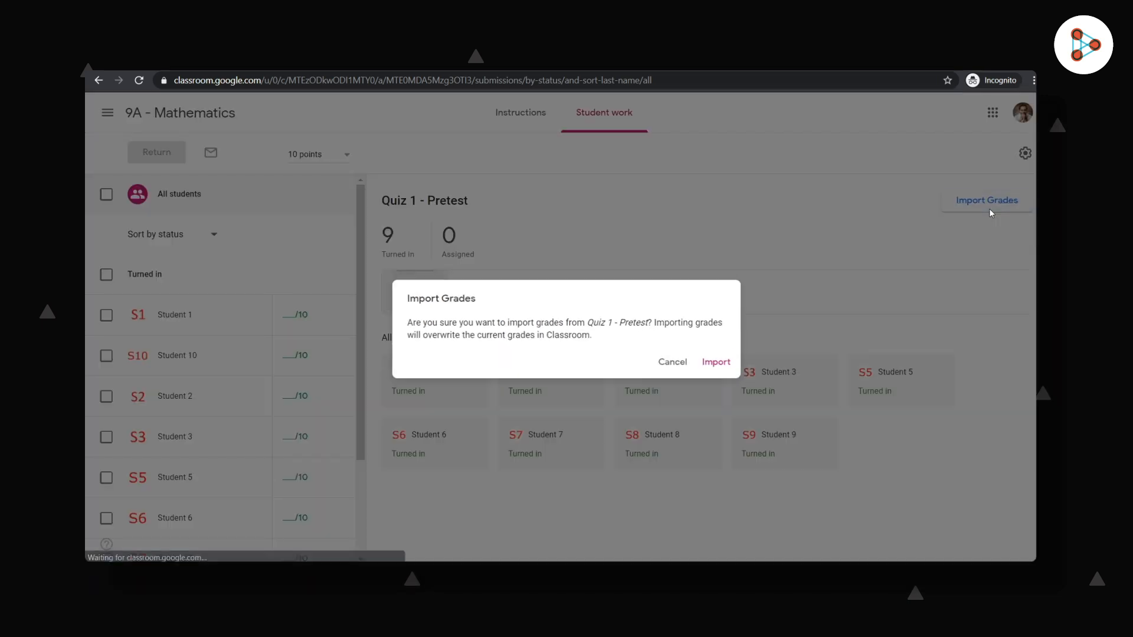
click(715, 361)
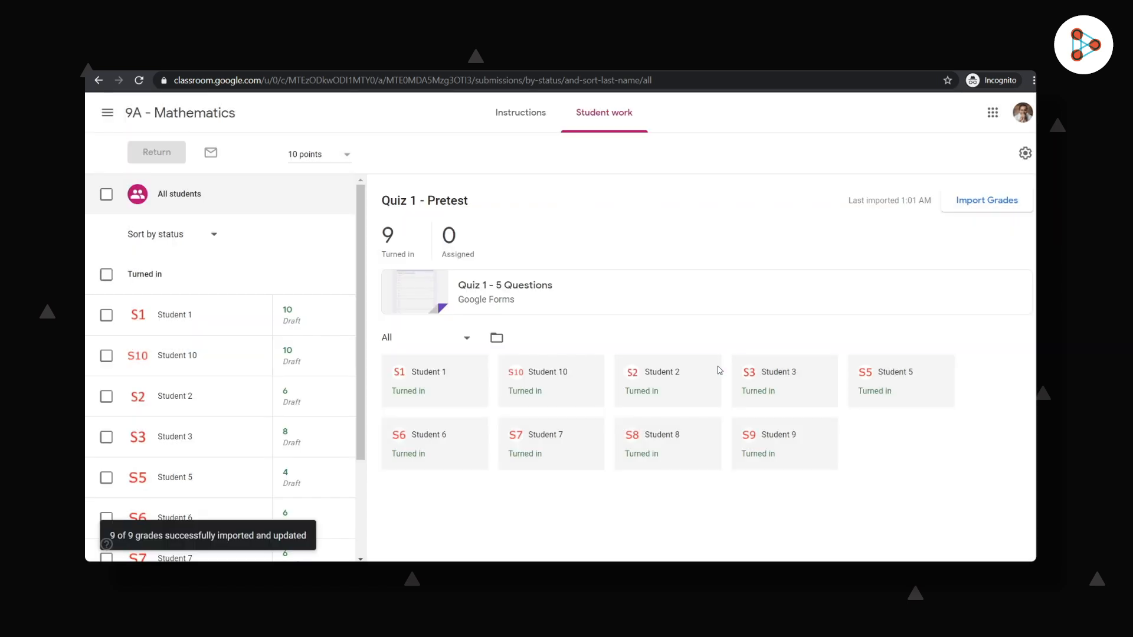
scroll(down, 3)
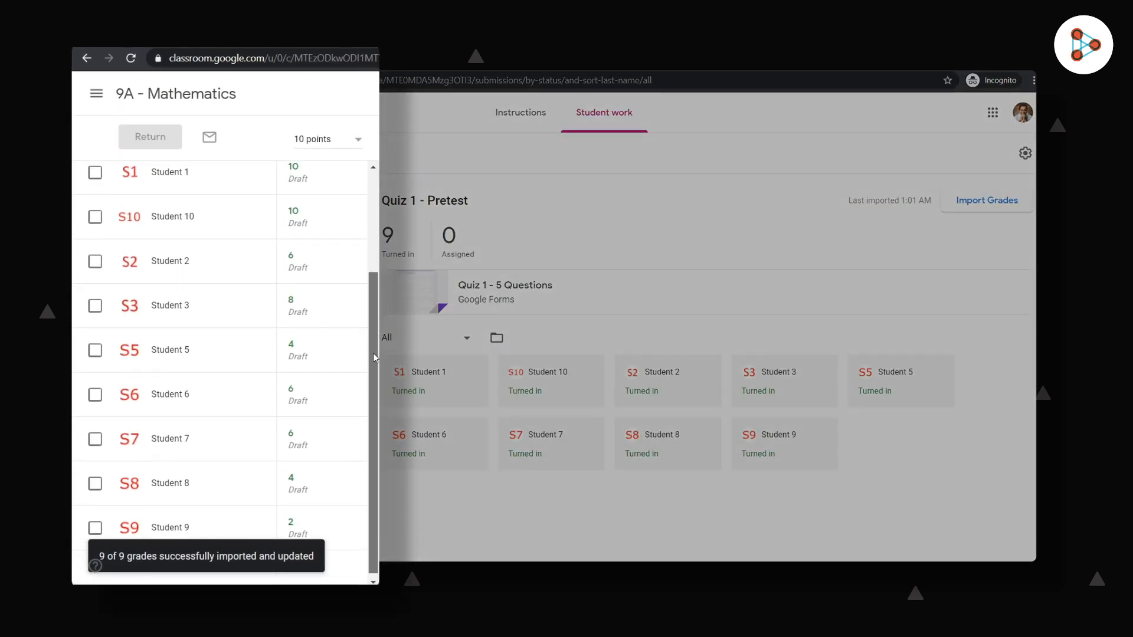
scroll(up, 3)
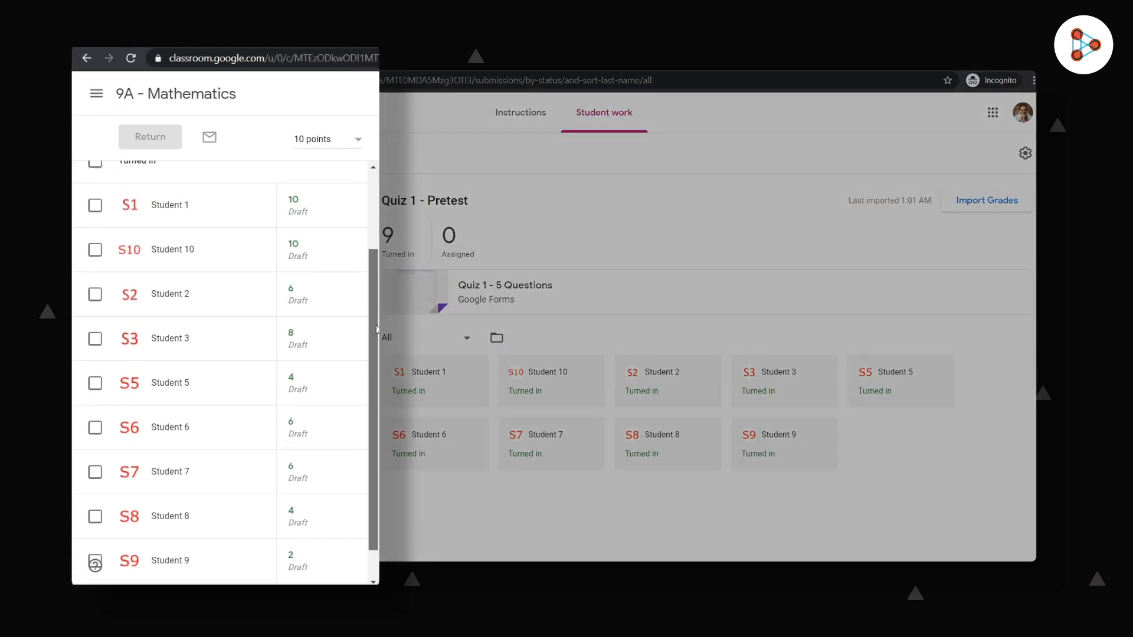
scroll(up, 3)
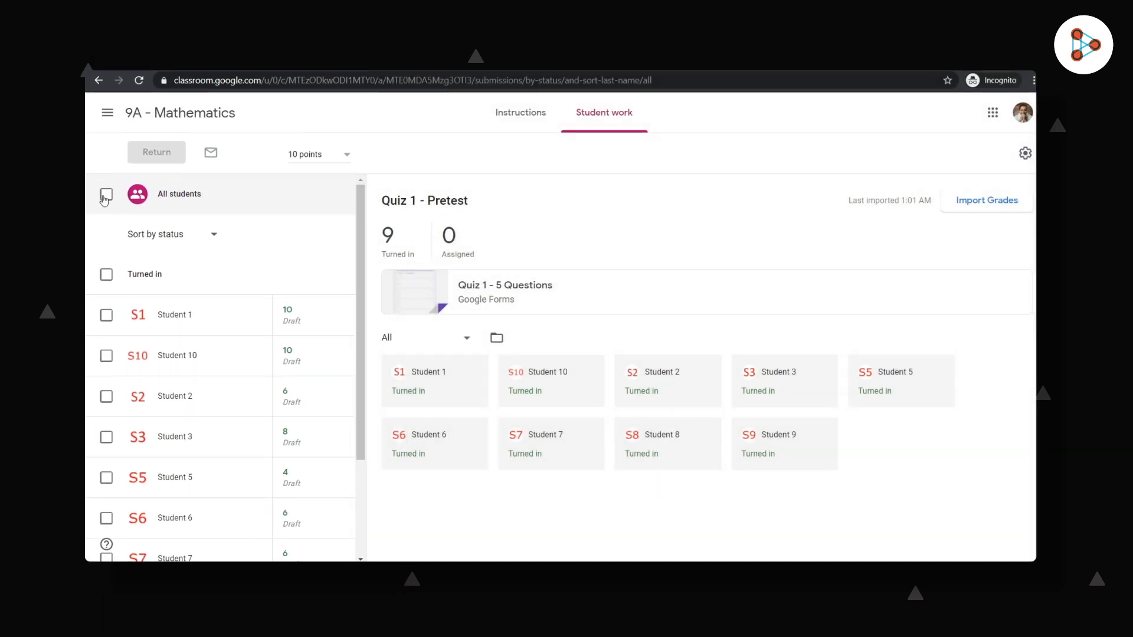
Select all nine students and return their Quiz 1 - Pretest grades.
click(106, 193)
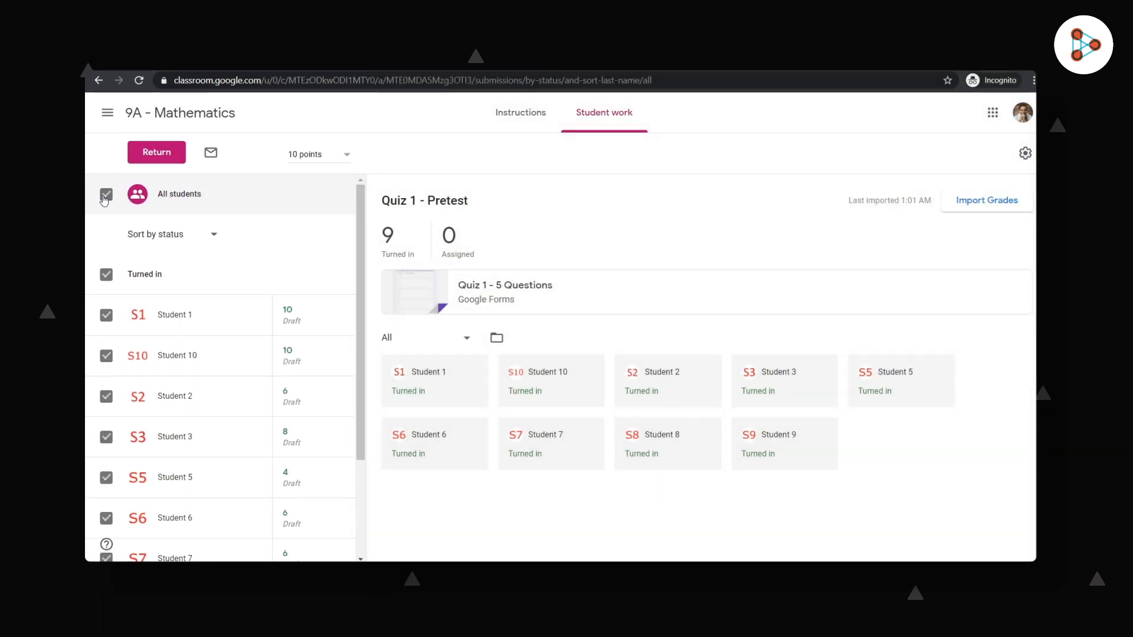
click(156, 152)
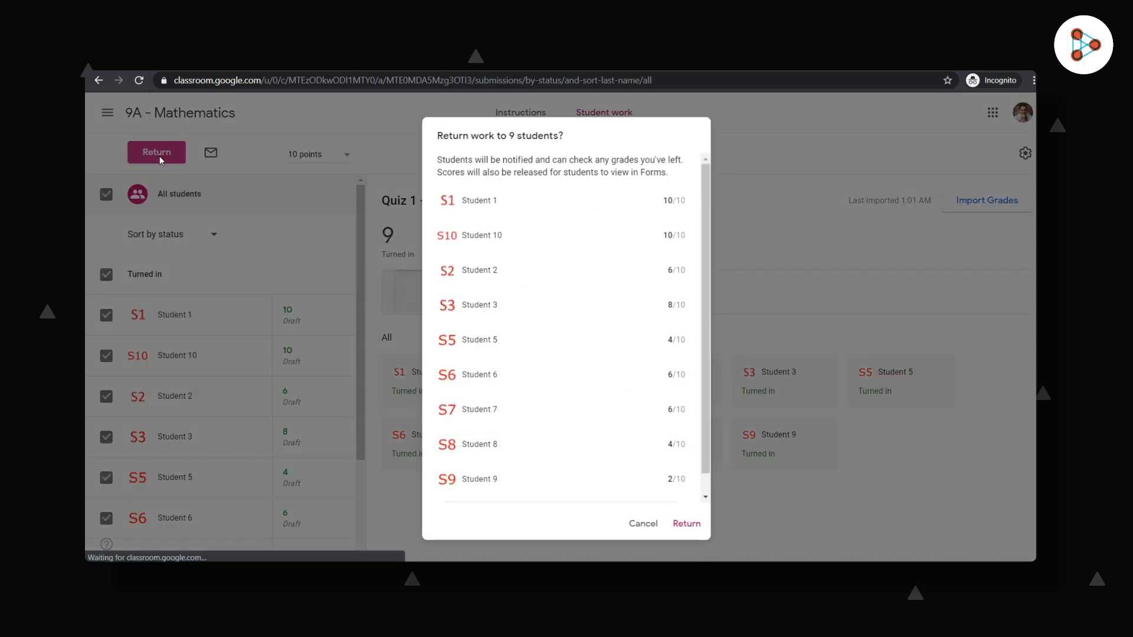
mouse_move(686, 526)
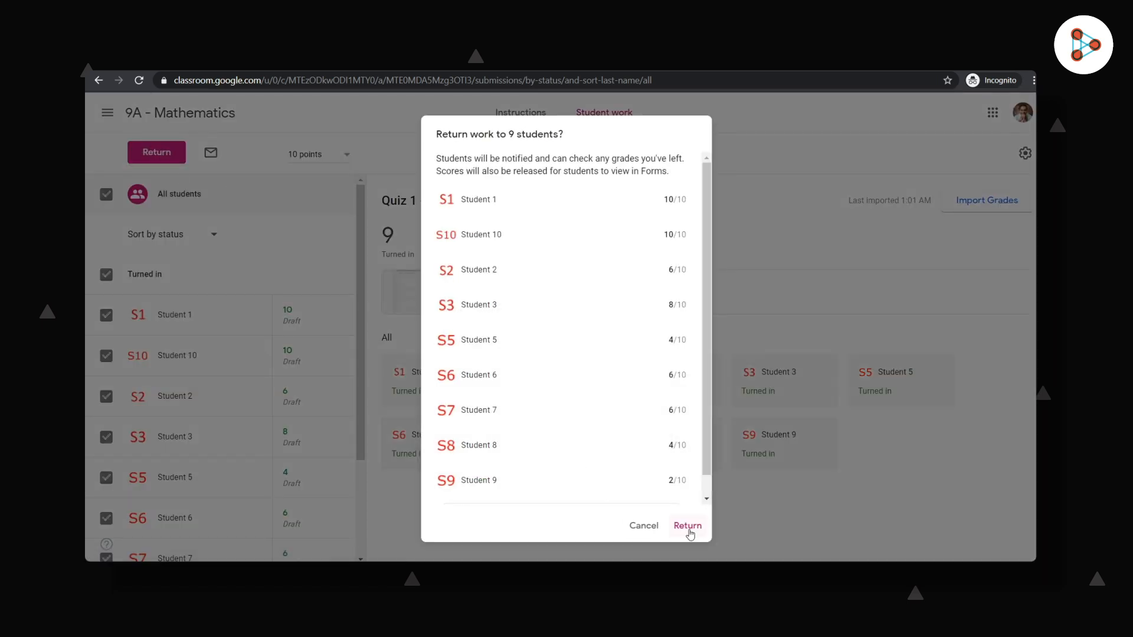
click(686, 525)
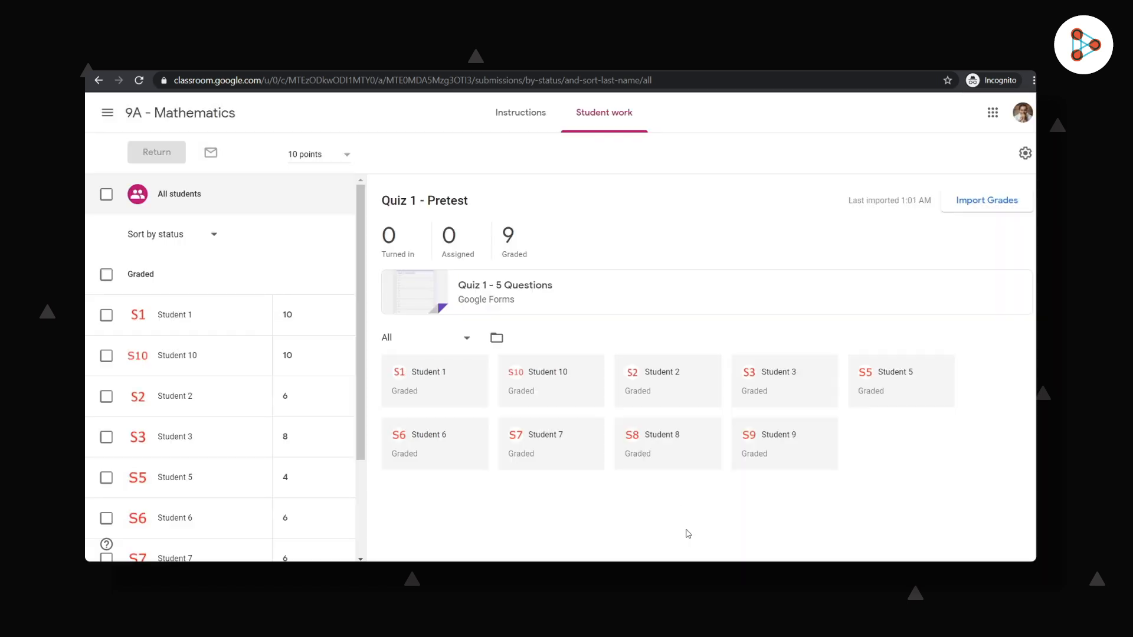